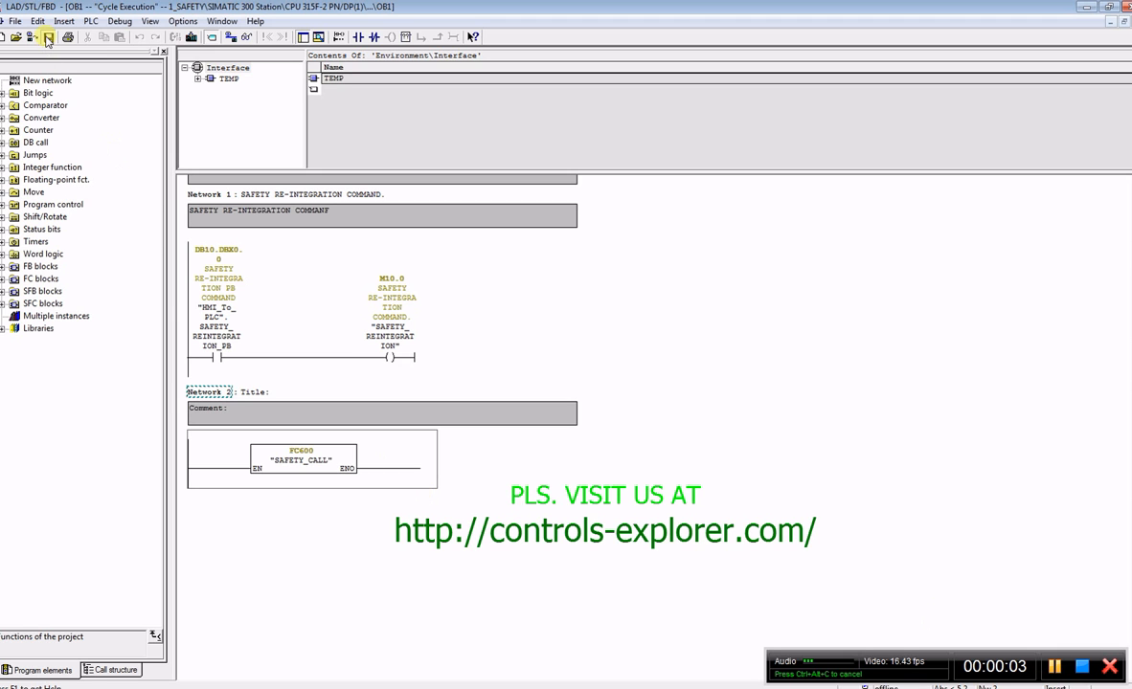
Step: Save the edited OB1 block
{"action": "left_click", "coordinate": [9, 20]}
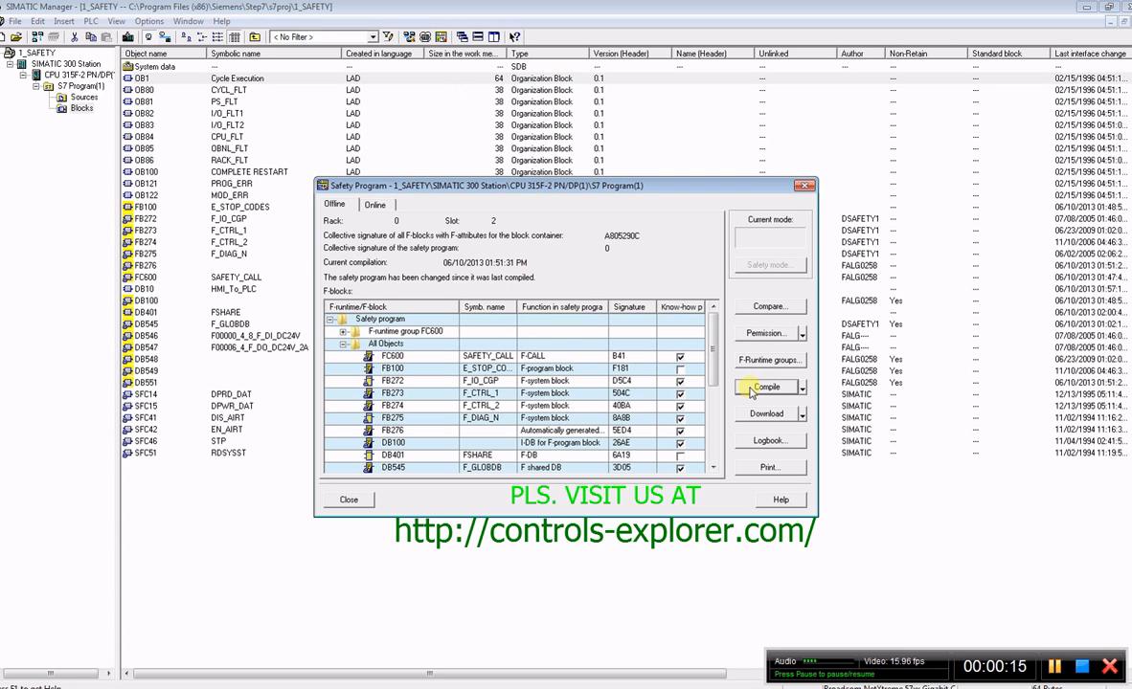
Step: Compile the safety program with 0 warnings, generating new F-DBs DB549–DB554
{"action": "left_click", "coordinate": [765, 386]}
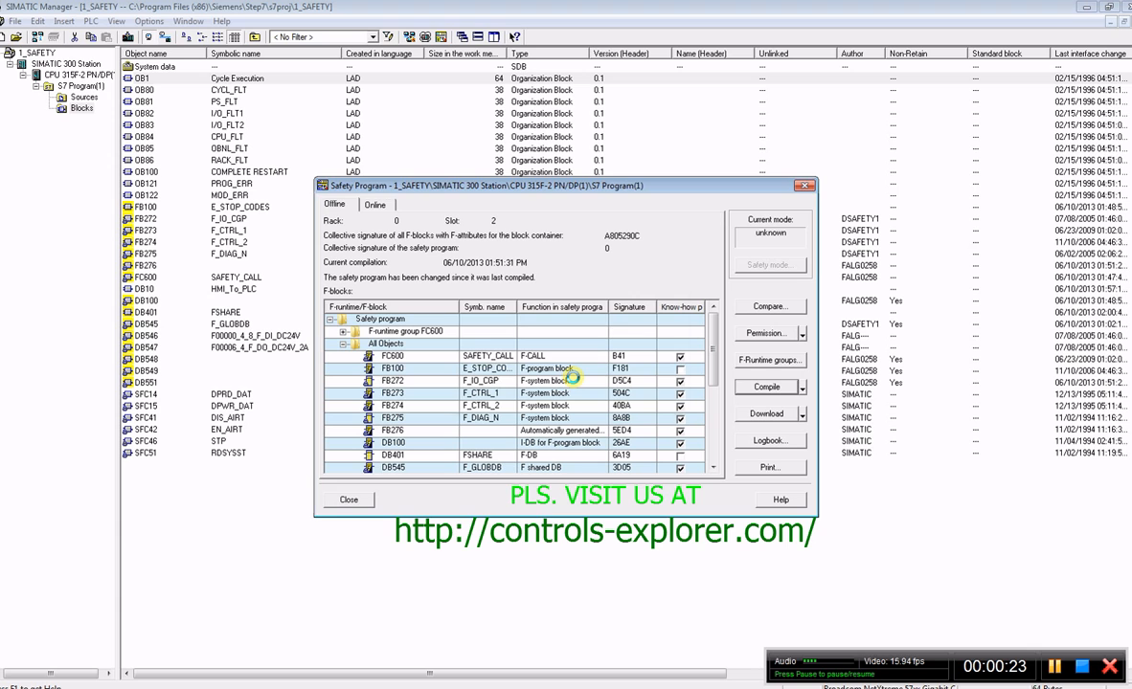
{"action": "left_click", "coordinate": [766, 387]}
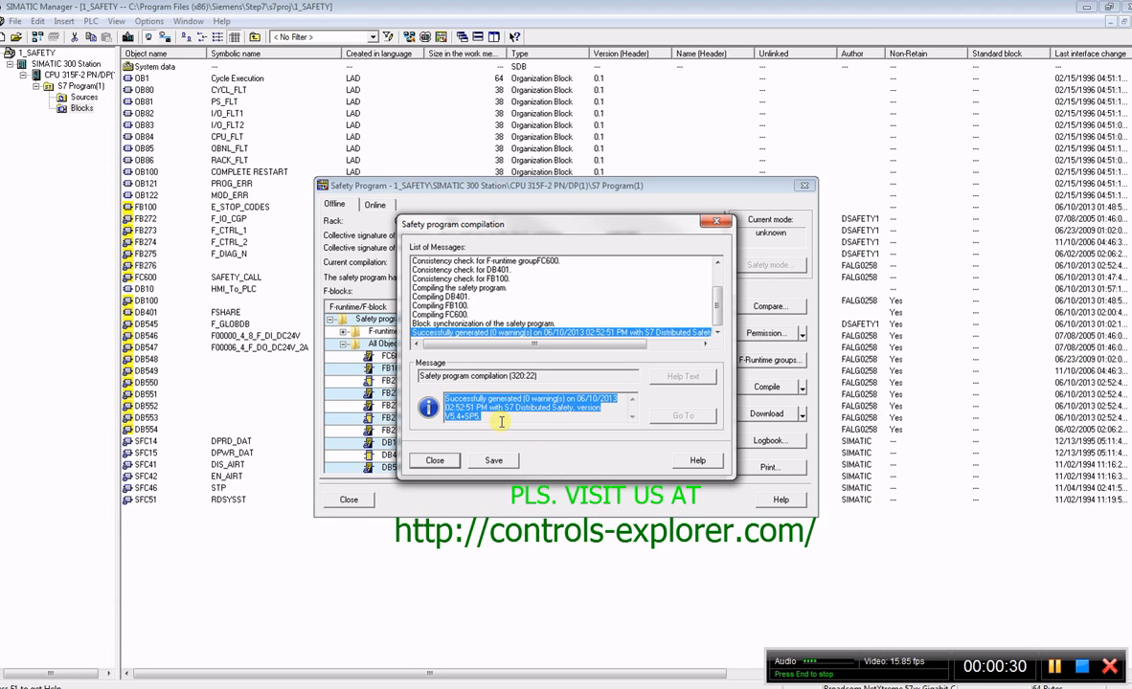
{"action": "left_click", "coordinate": [434, 461]}
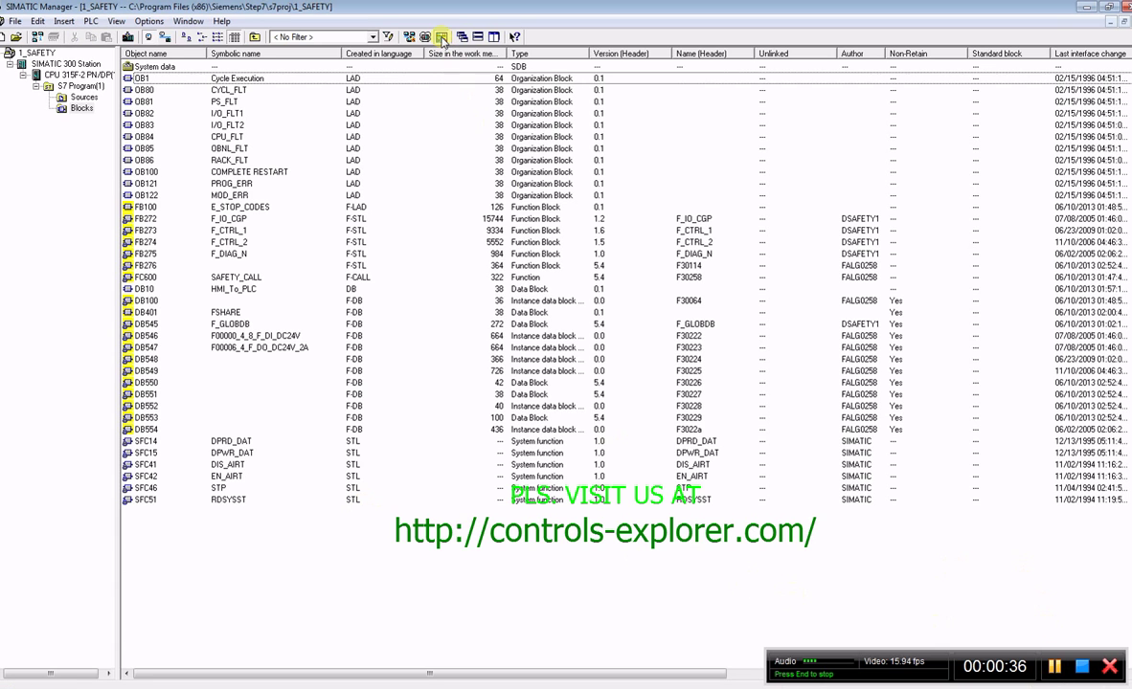
Step: Run the safety program access check, confirming no unauthorized accesses or block calls
{"action": "left_click", "coordinate": [443, 32]}
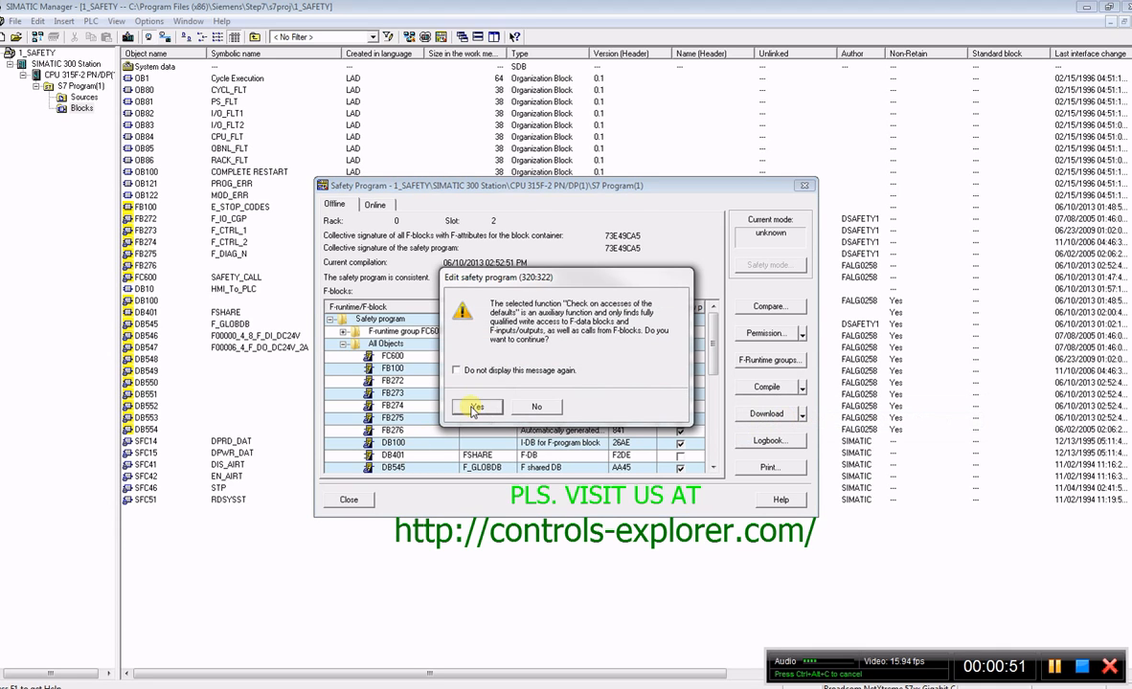
{"action": "left_click", "coordinate": [476, 407]}
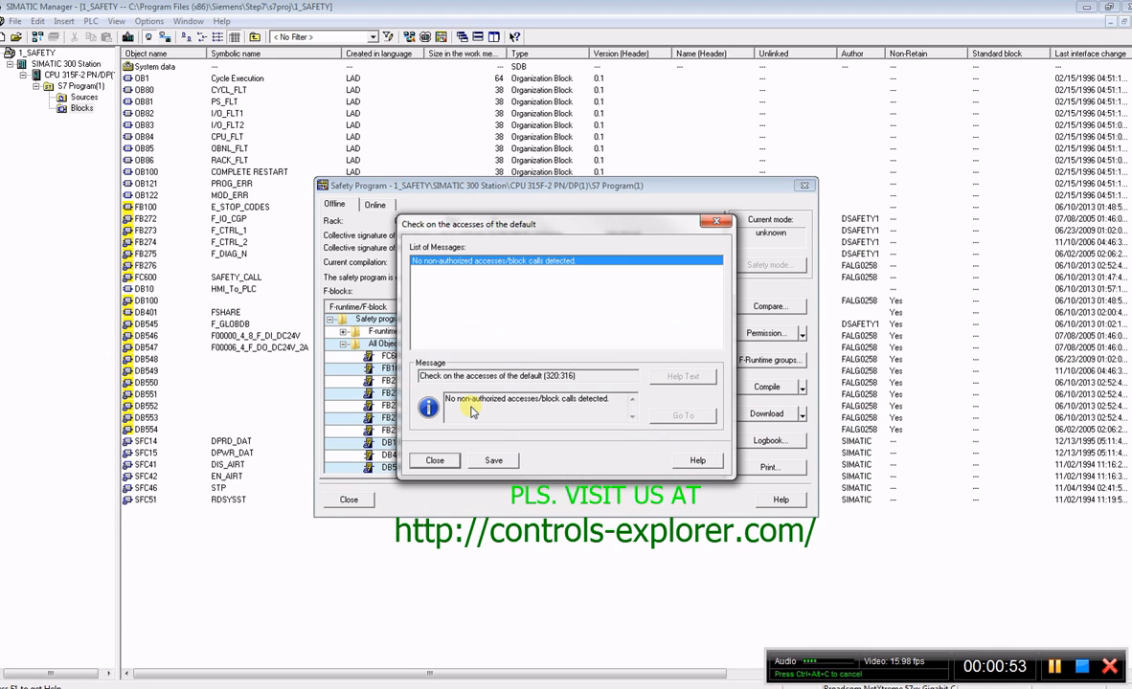
{"action": "left_click", "coordinate": [435, 460]}
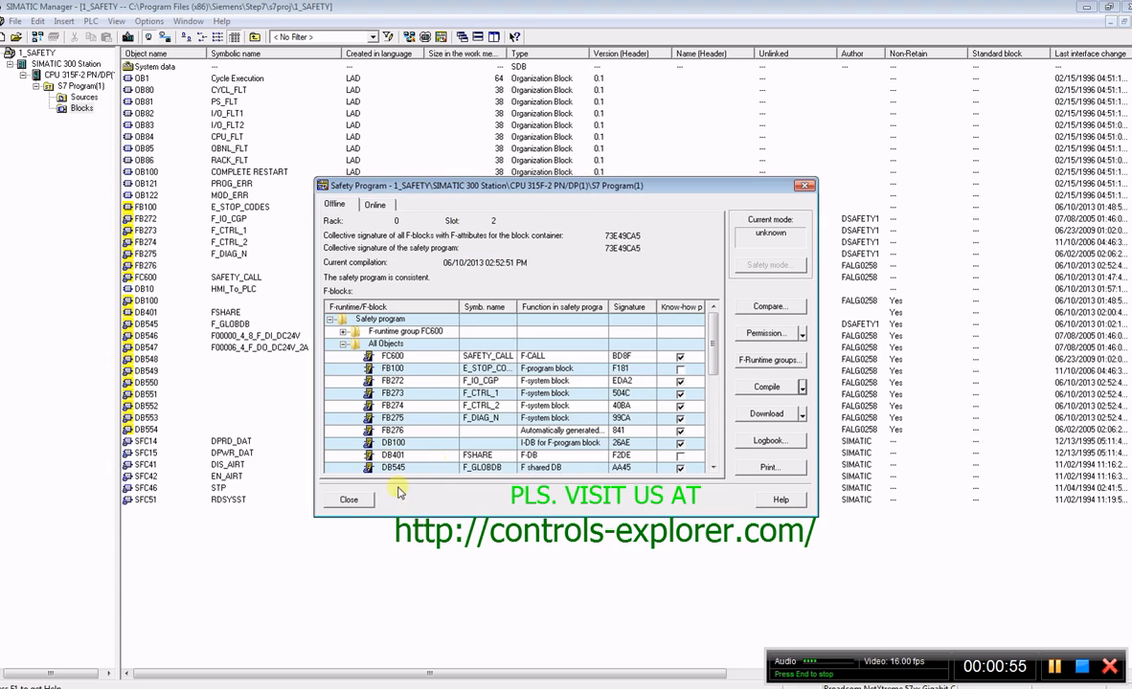
{"action": "left_click", "coordinate": [349, 500]}
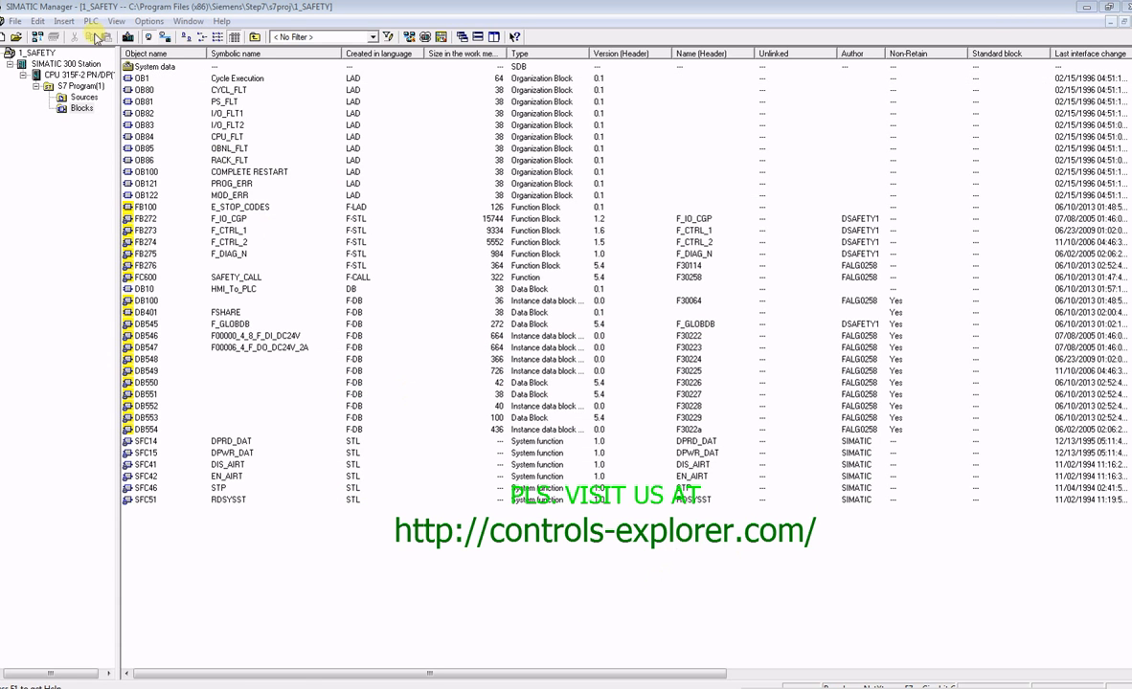
Step: Browse the network and accept the S7-300 node at 192.168.1.100 (device pn-io)
{"action": "left_click", "coordinate": [118, 20]}
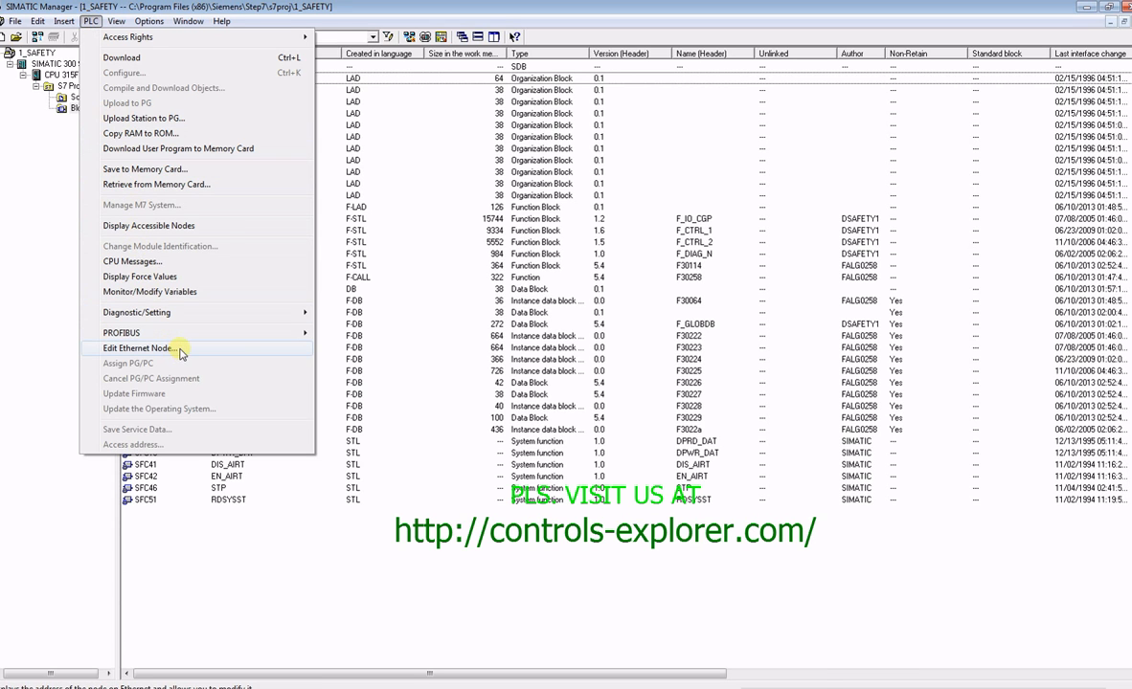
{"action": "left_click", "coordinate": [137, 348]}
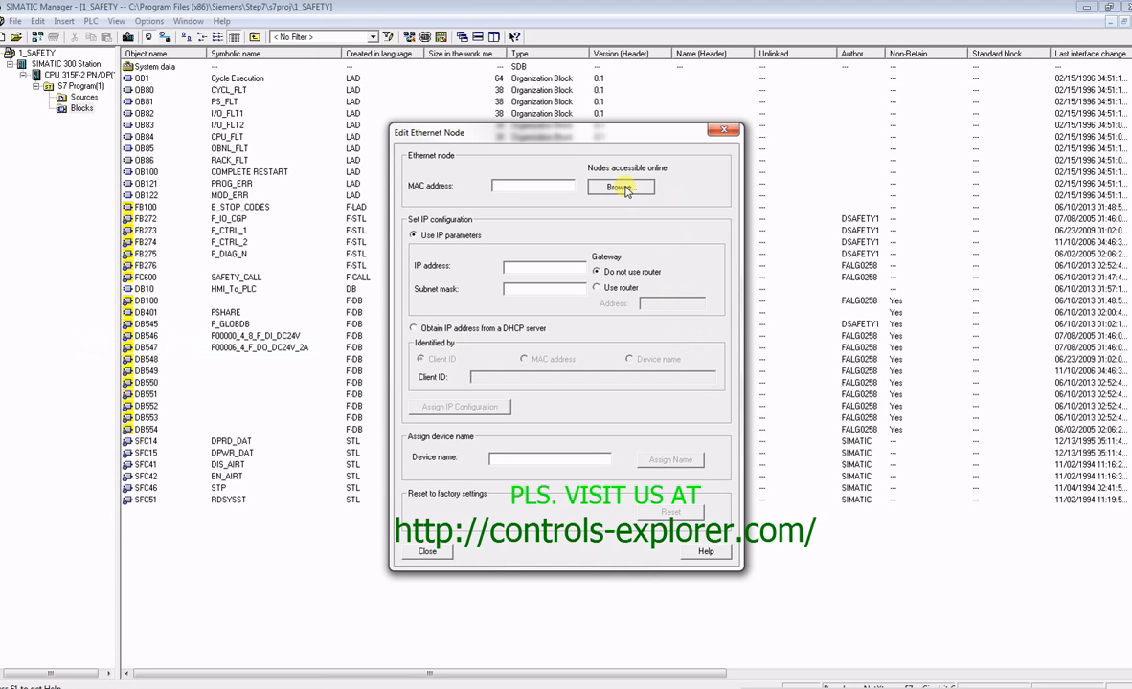
{"action": "left_click", "coordinate": [620, 186]}
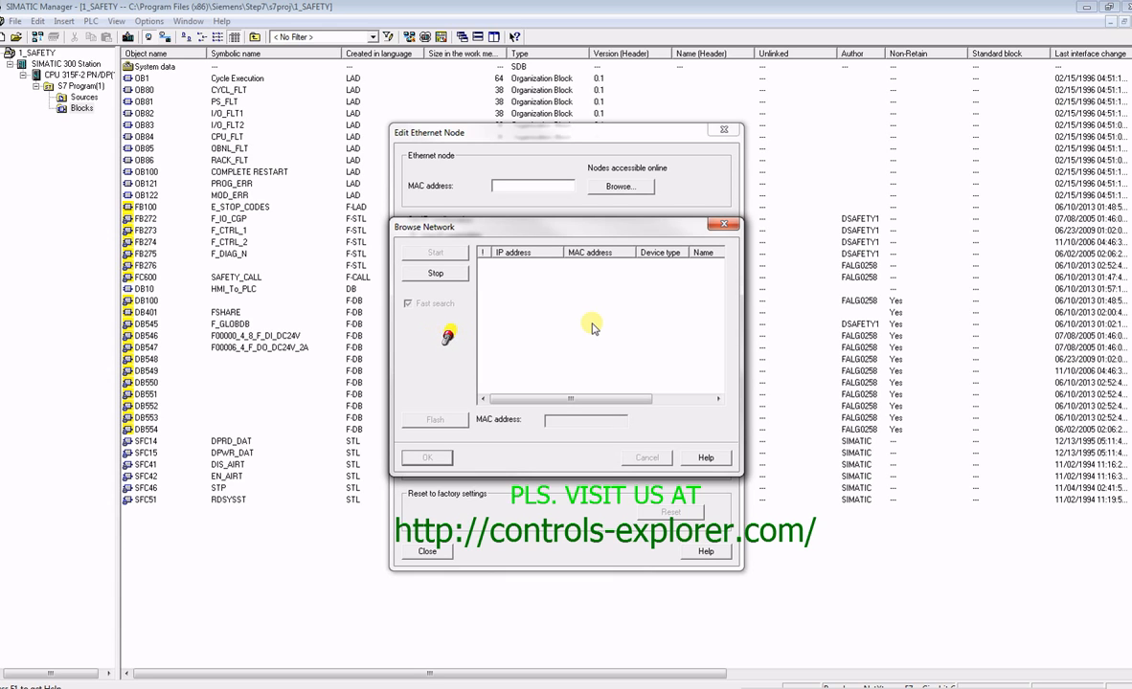
{"action": "left_click", "coordinate": [435, 252]}
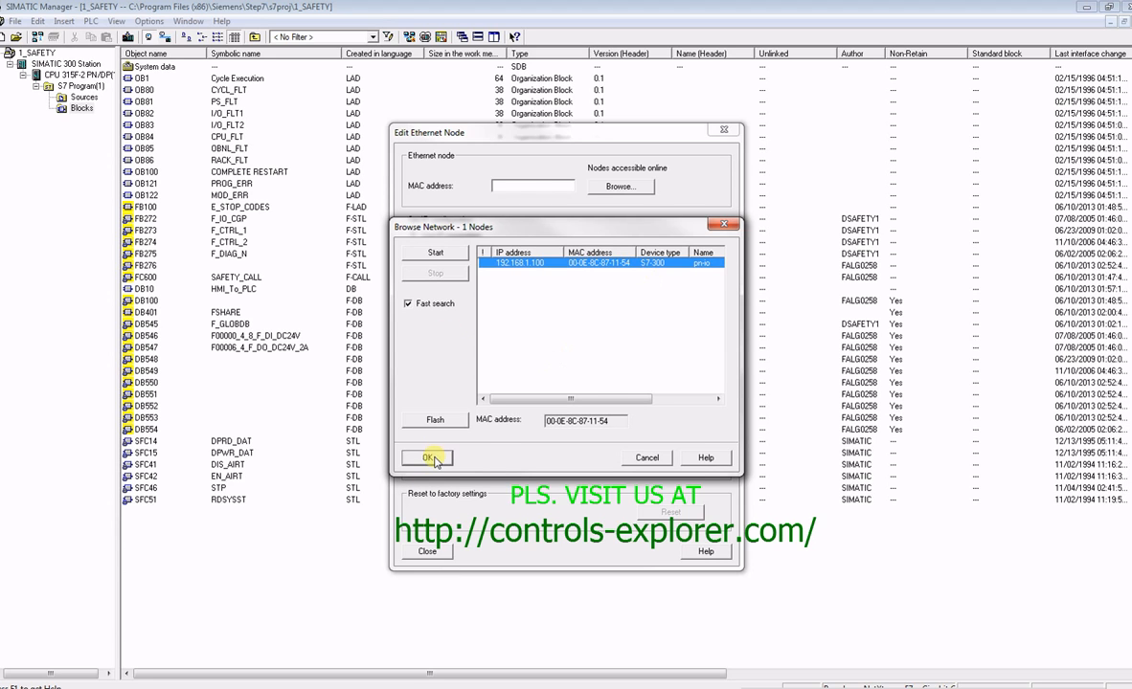
{"action": "left_click", "coordinate": [428, 457]}
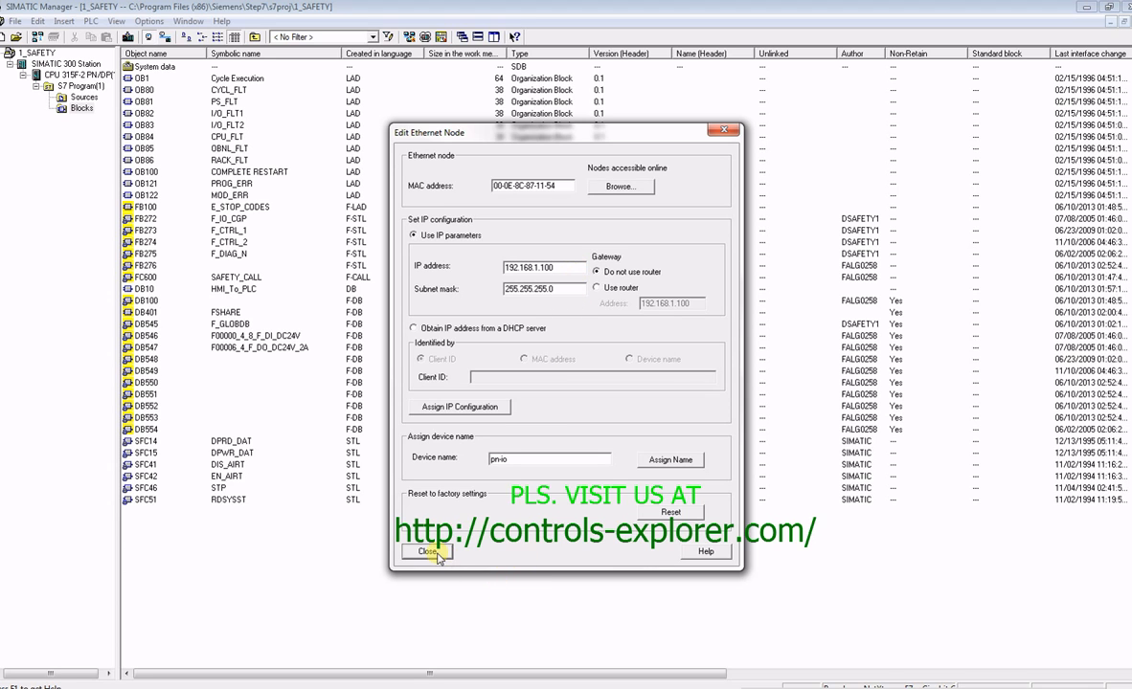
{"action": "left_click", "coordinate": [423, 551]}
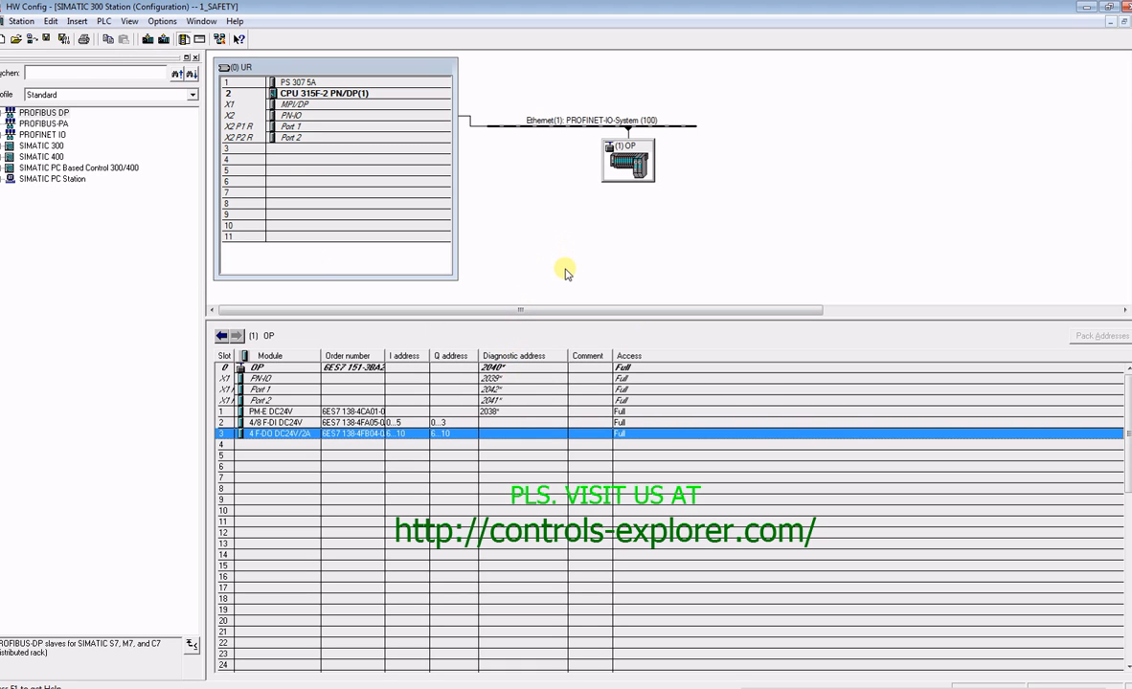
{"action": "mouse_move", "coordinate": [159, 42]}
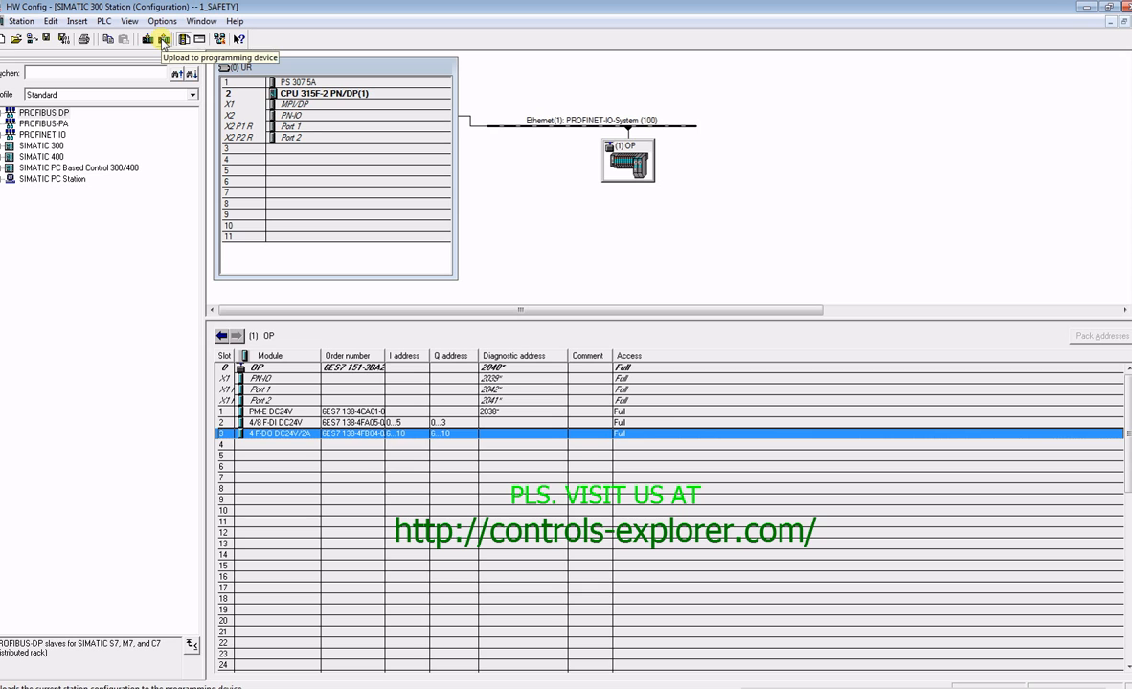
{"action": "mouse_move", "coordinate": [147, 41]}
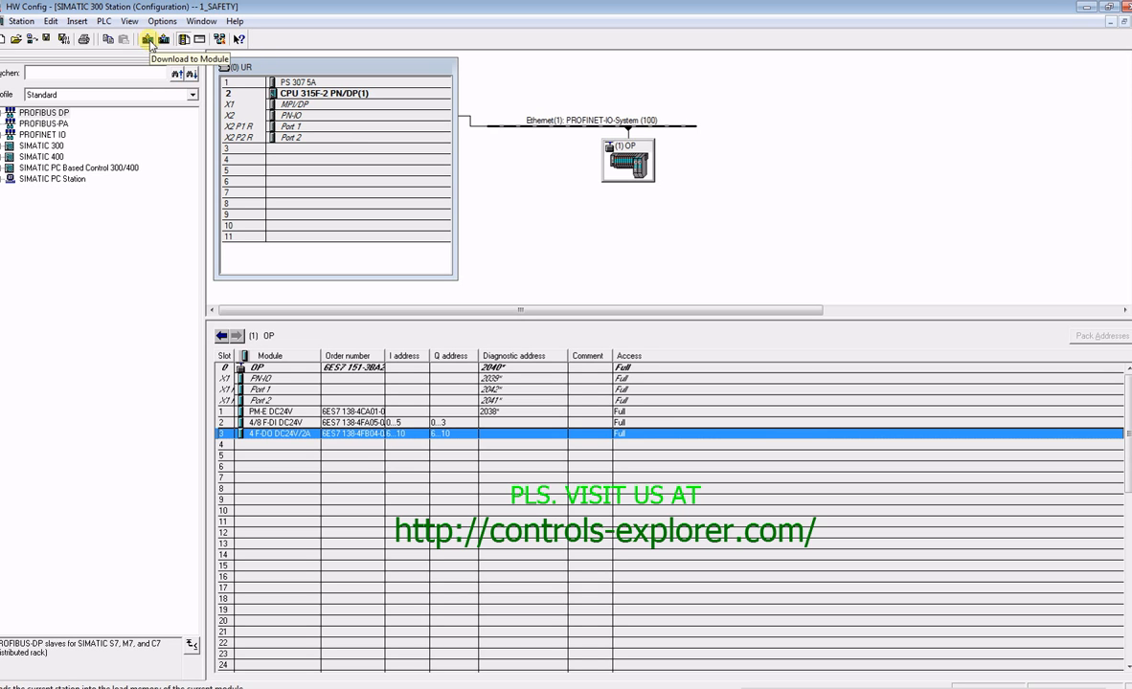
Step: Start downloading the station configuration to CPU 315F-2 PN/DP(1) via node 192.168.1.100
{"action": "left_click", "coordinate": [147, 39]}
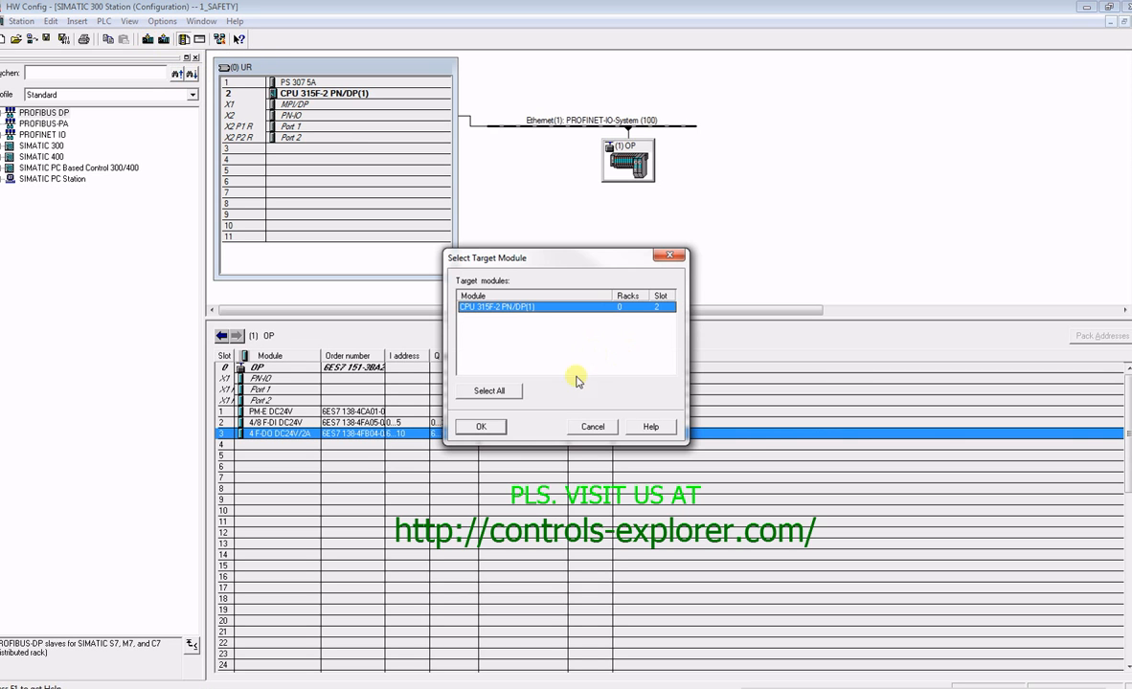
{"action": "left_click", "coordinate": [482, 426]}
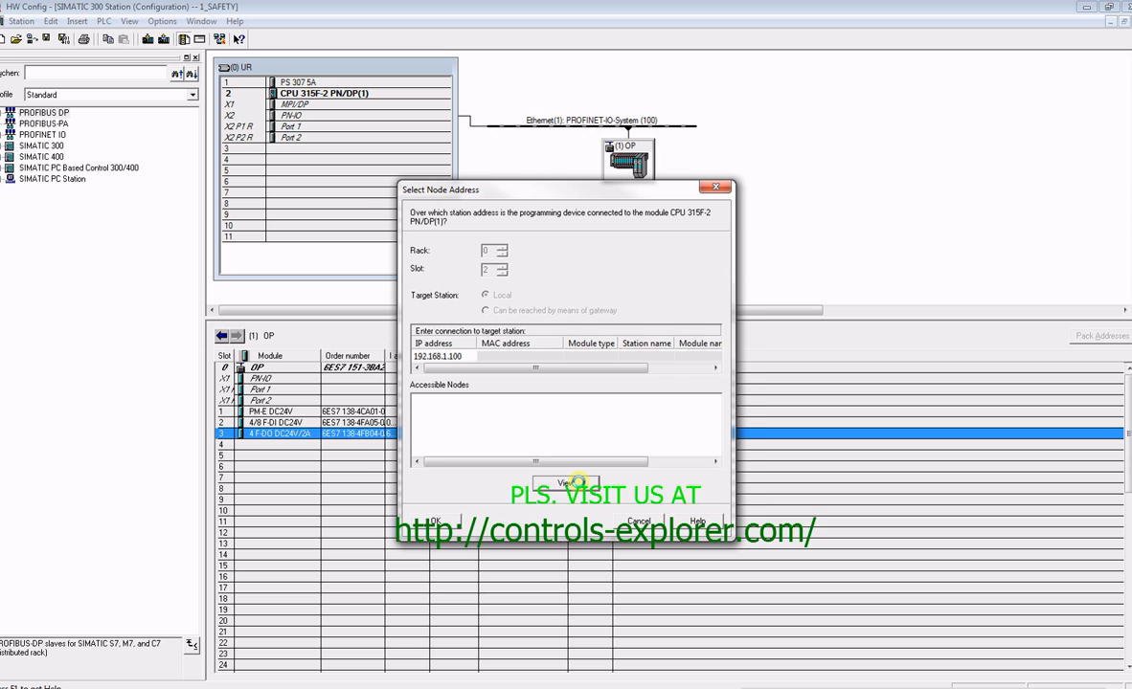
{"action": "left_click", "coordinate": [575, 483]}
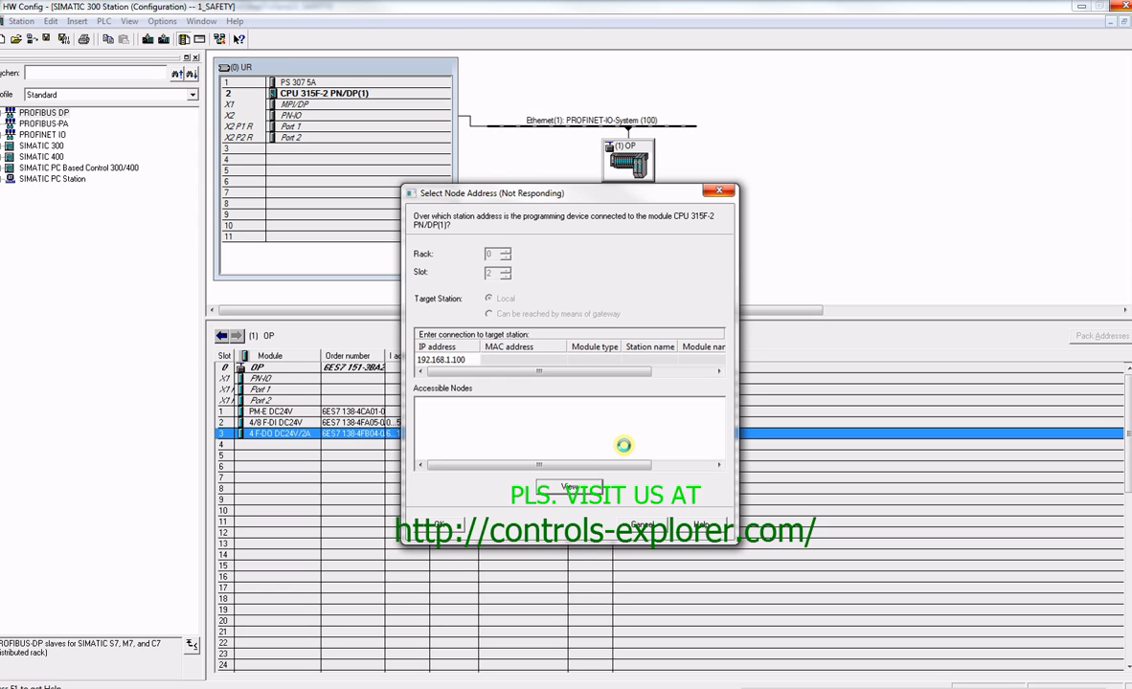
{"action": "left_click", "coordinate": [565, 483]}
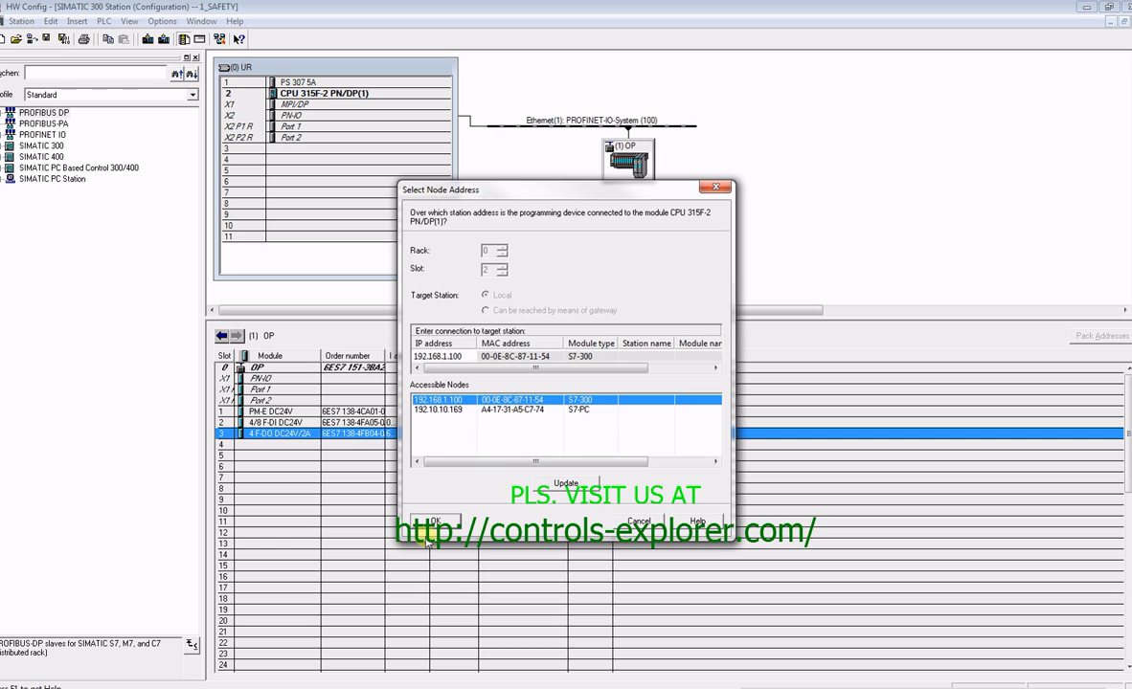
{"action": "left_click", "coordinate": [434, 519]}
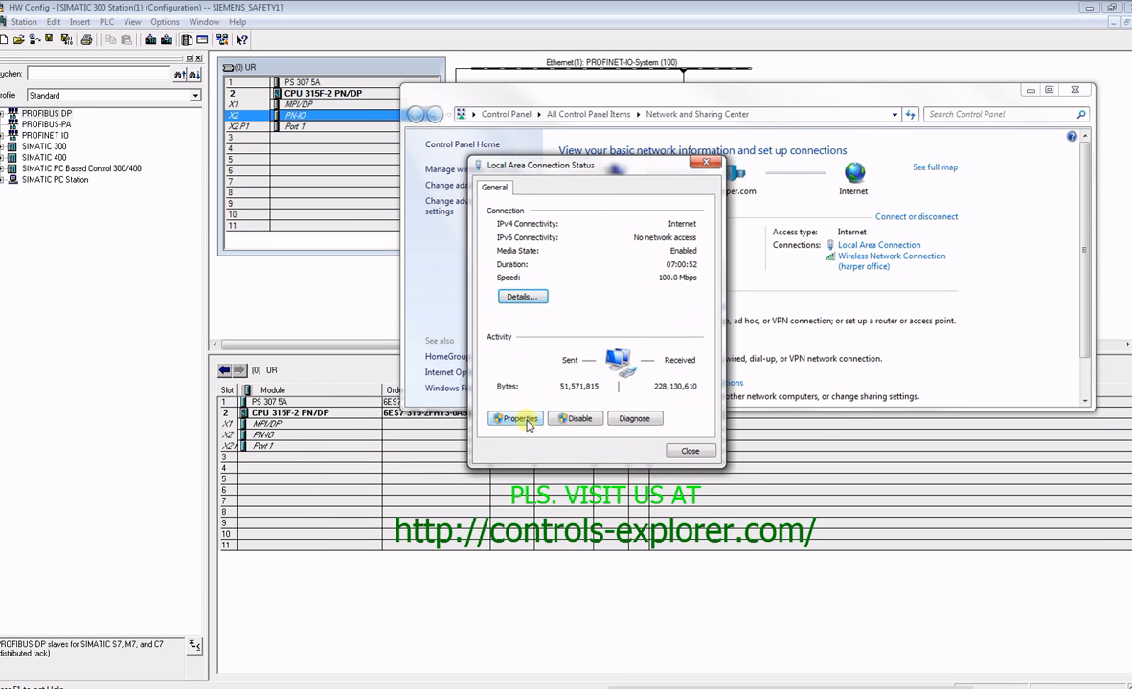
Step: Give the PC's Local Area Connection static IP 192.168.1.16 with mask 255.255.255.0
{"action": "left_click", "coordinate": [515, 418]}
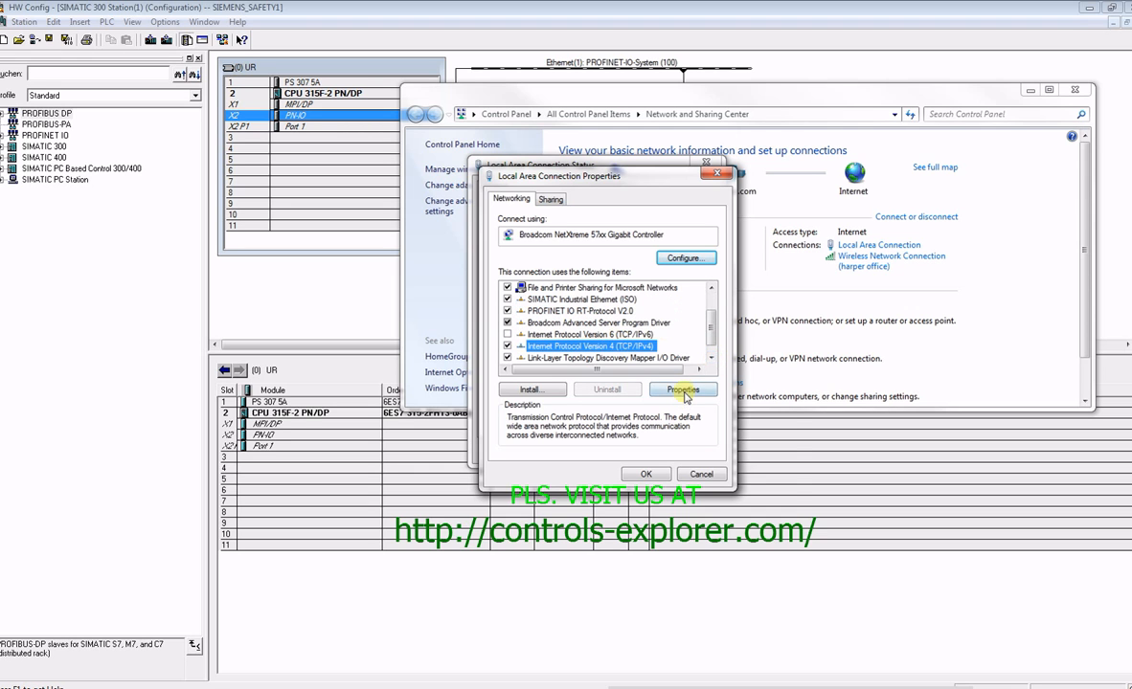
{"action": "left_click", "coordinate": [683, 390]}
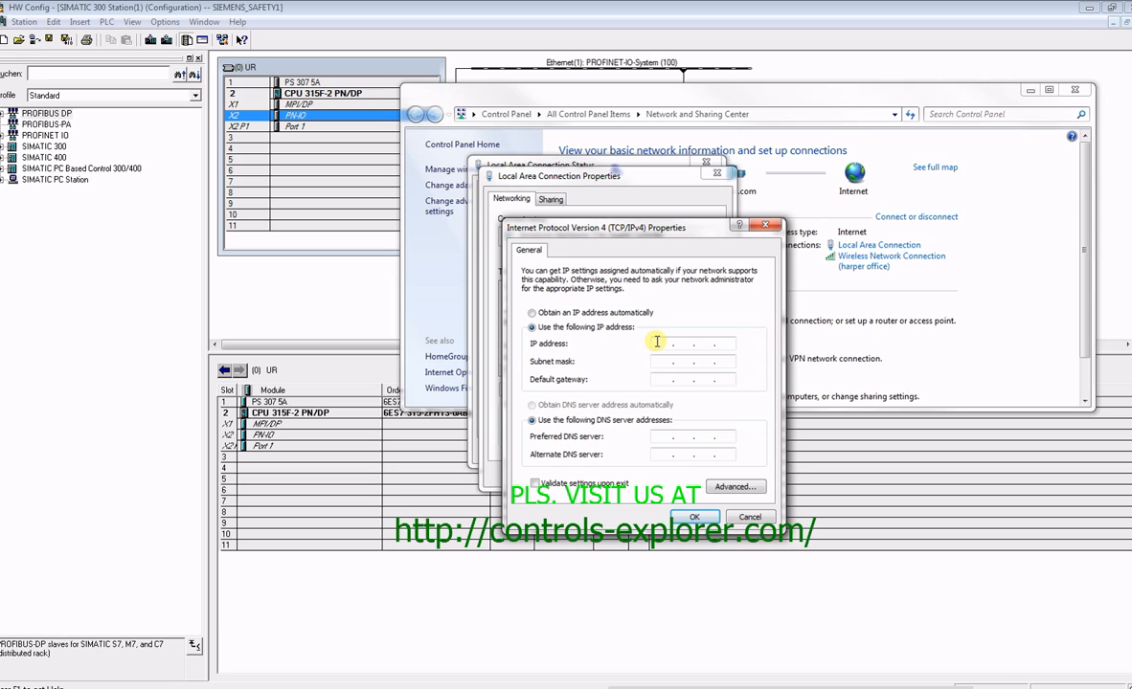
{"action": "type", "text": "192. . ."}
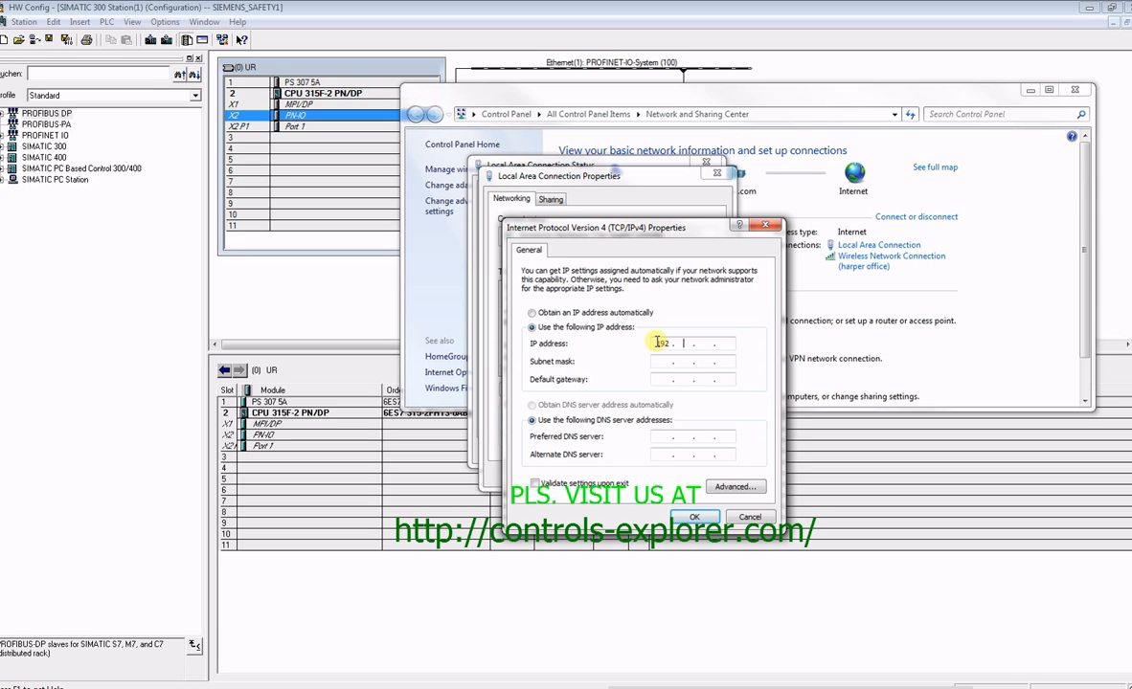
{"action": "type", "text": "168"}
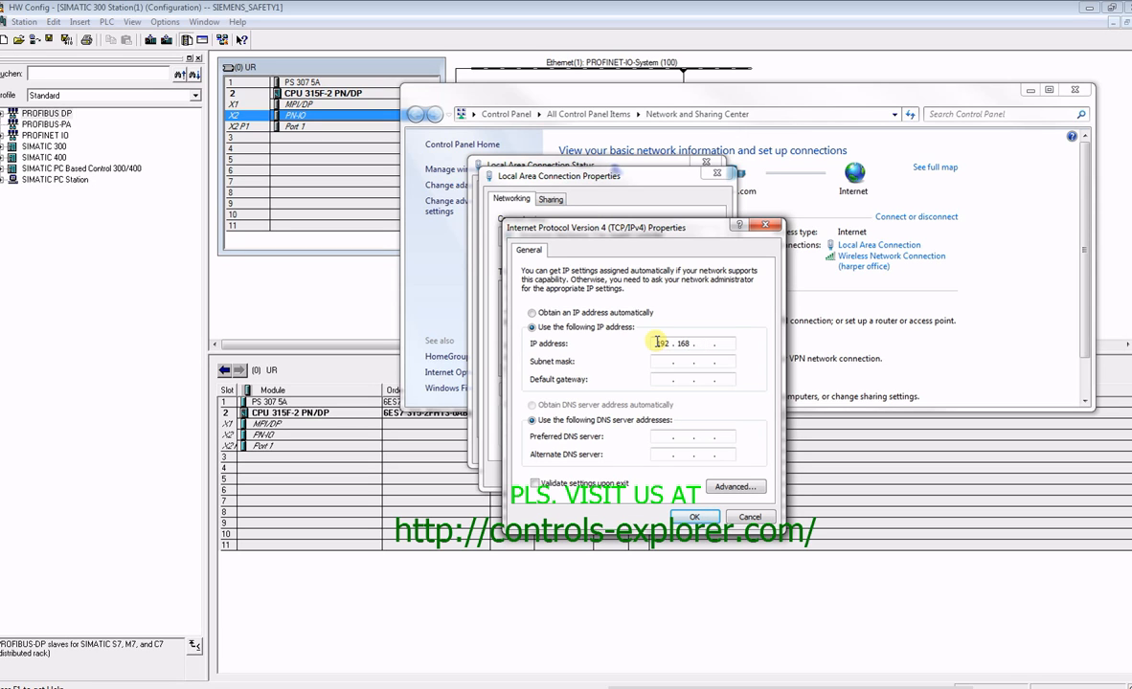
{"action": "type", "text": "1"}
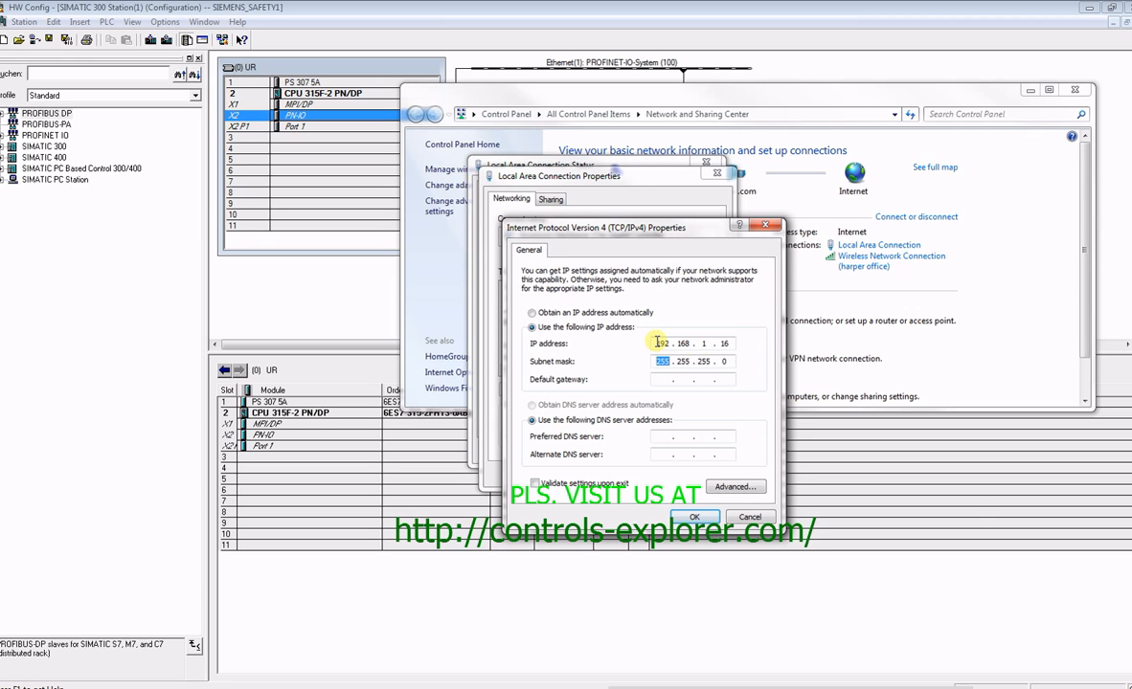
{"action": "left_click", "coordinate": [694, 517]}
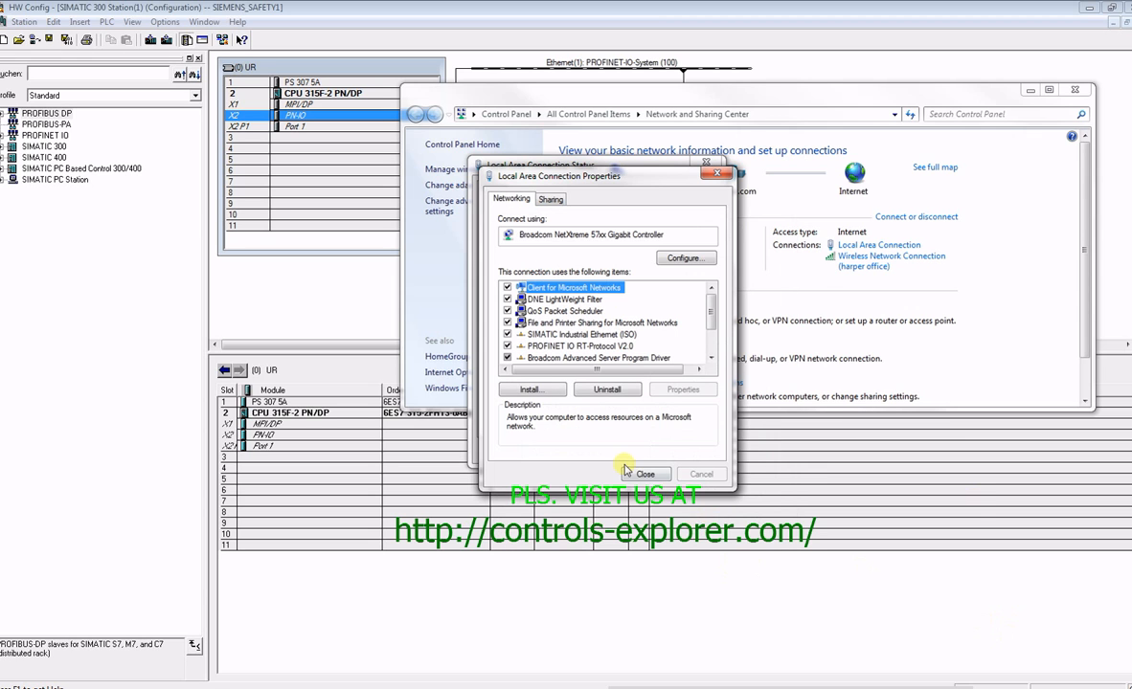
{"action": "left_click", "coordinate": [644, 474]}
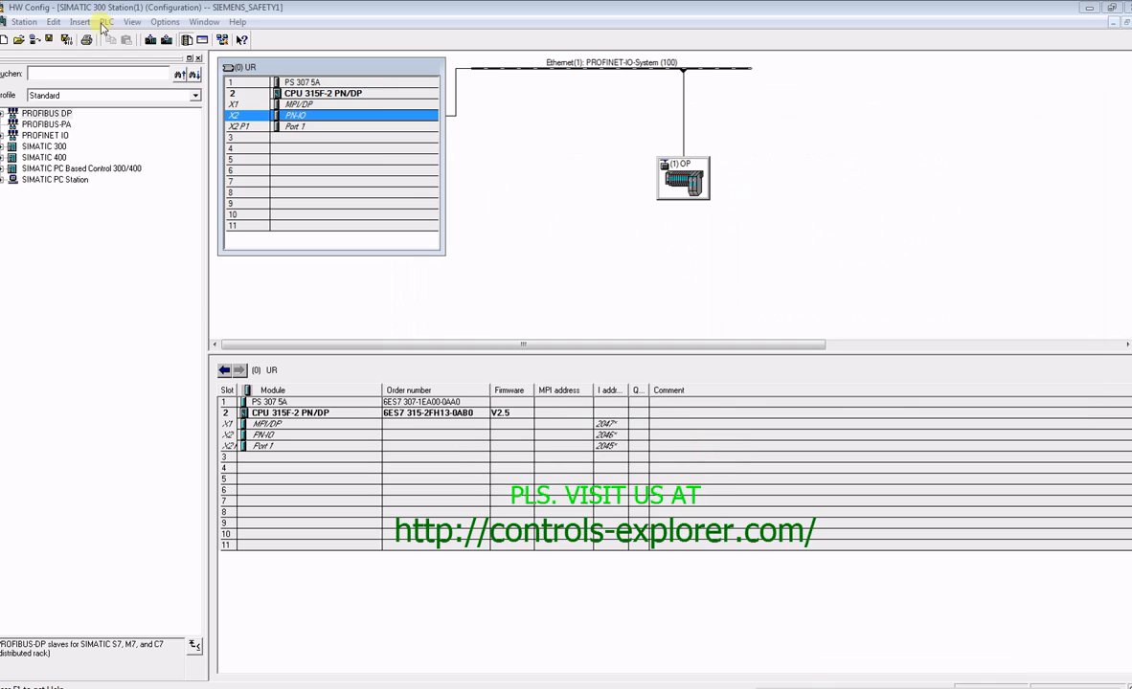
{"action": "left_click", "coordinate": [106, 22]}
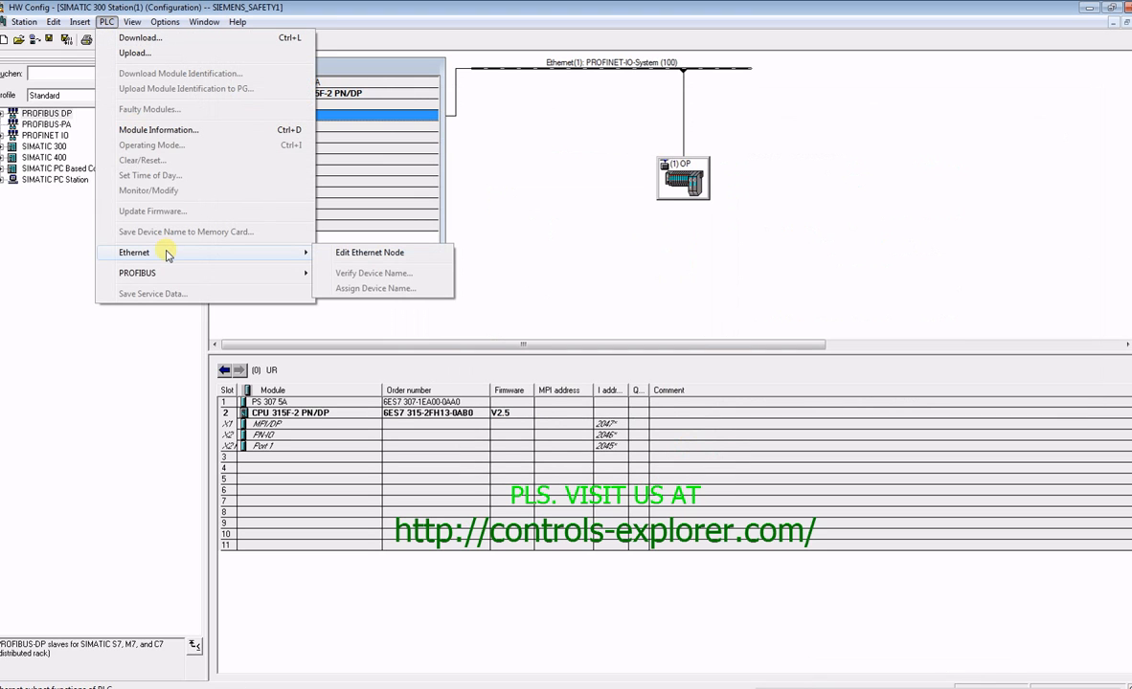
{"action": "left_click", "coordinate": [369, 252]}
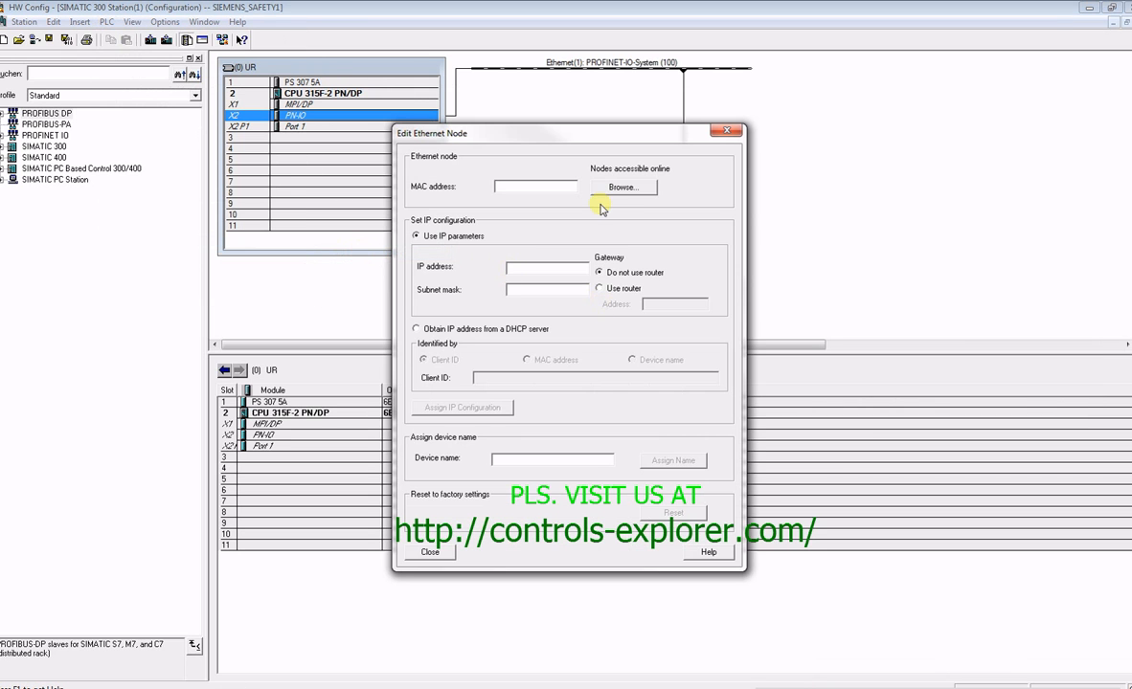
{"action": "left_click", "coordinate": [623, 187]}
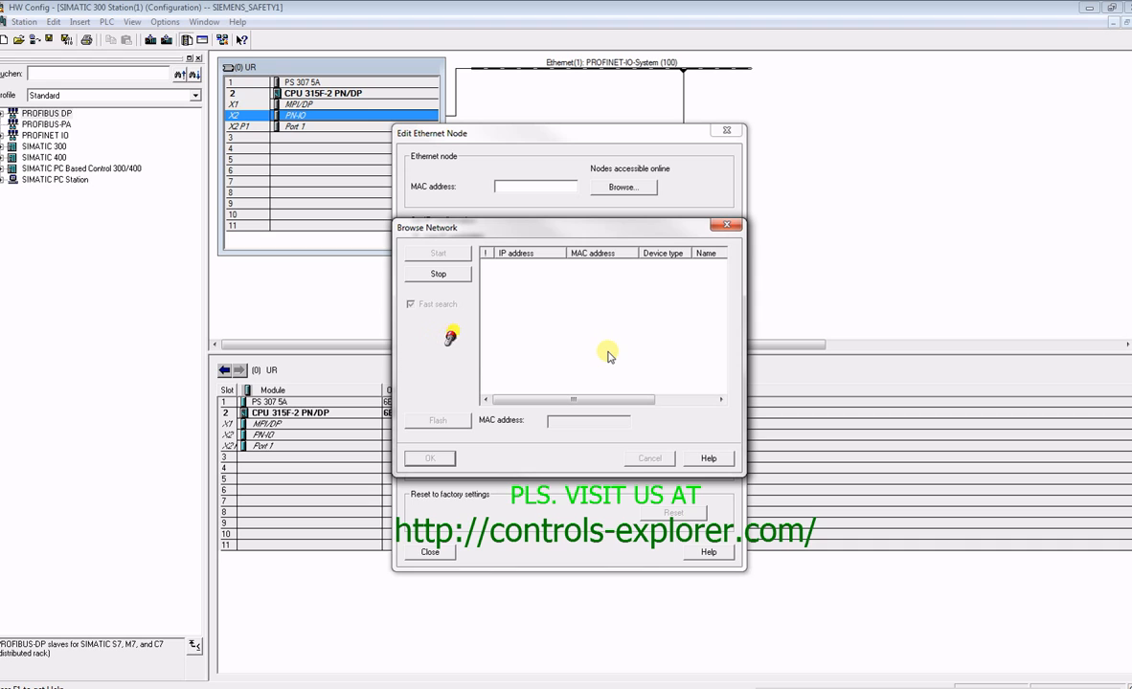
{"action": "left_click", "coordinate": [438, 253]}
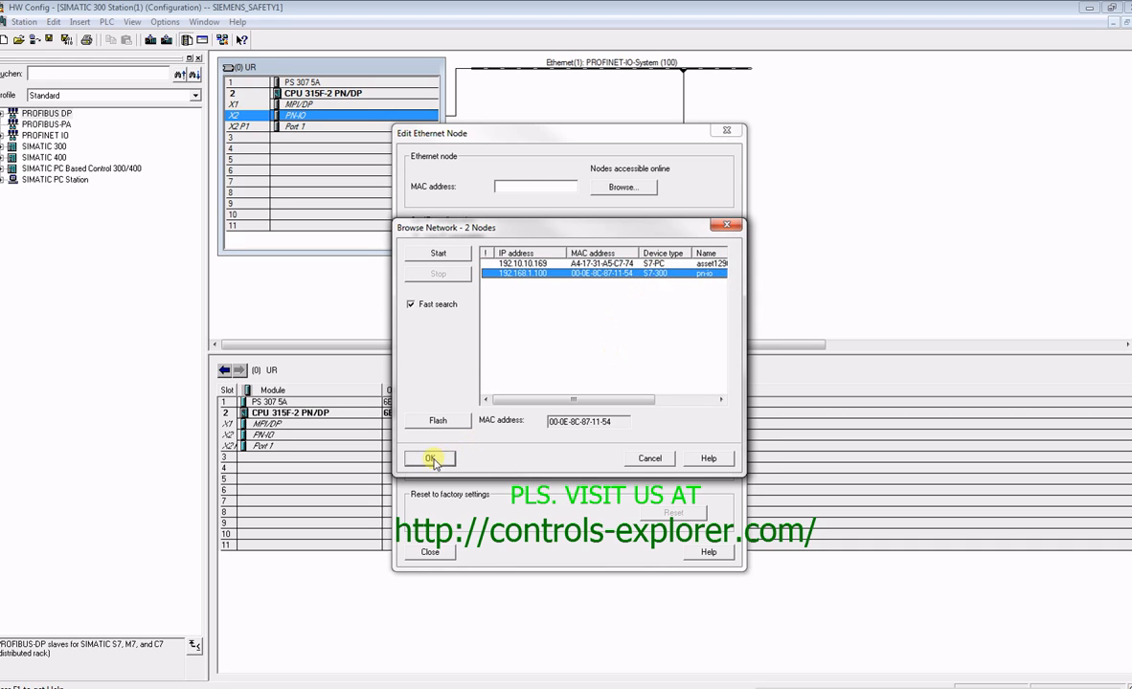
{"action": "left_click", "coordinate": [429, 459]}
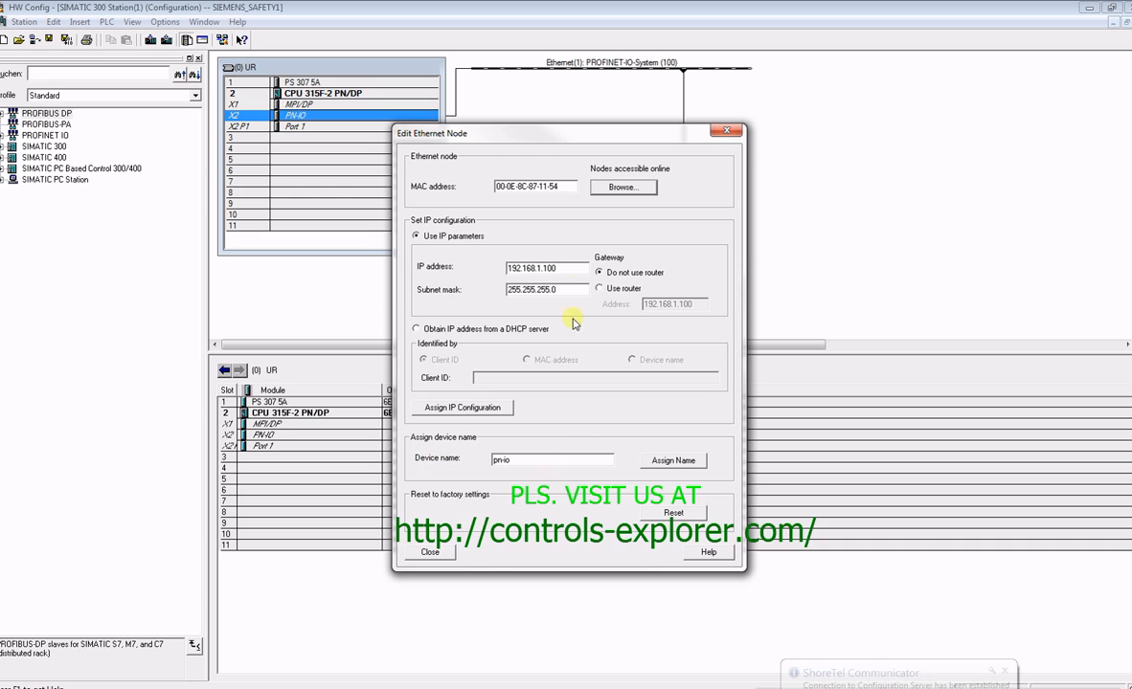
{"action": "left_click", "coordinate": [430, 553]}
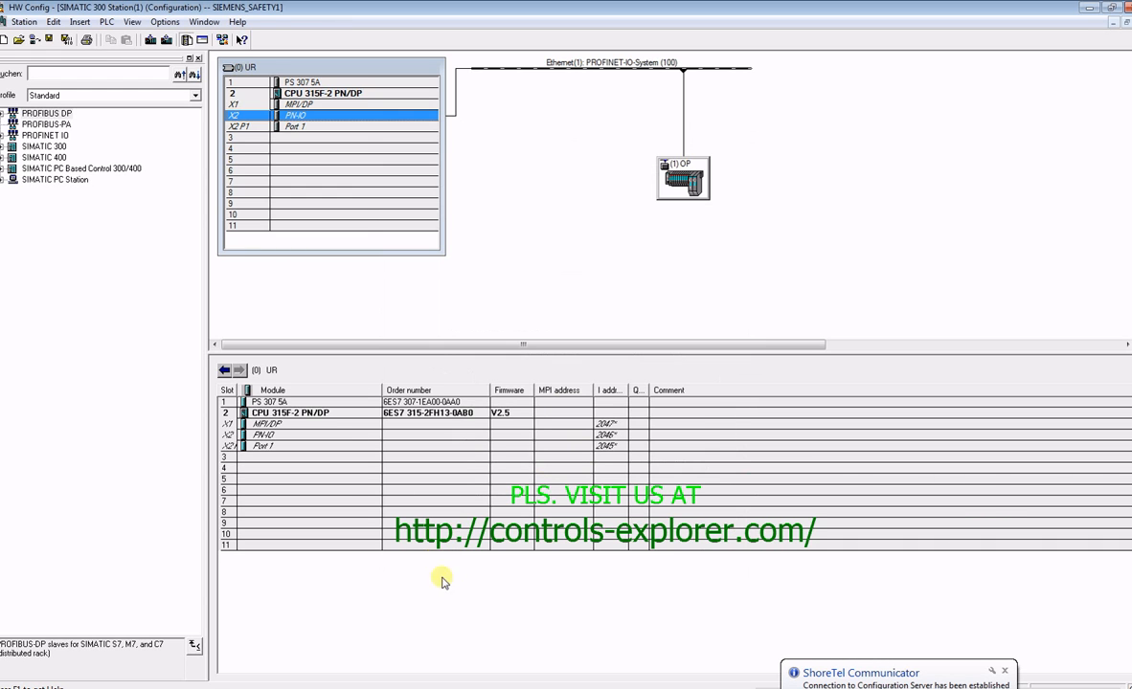
{"action": "mouse_move", "coordinate": [149, 43]}
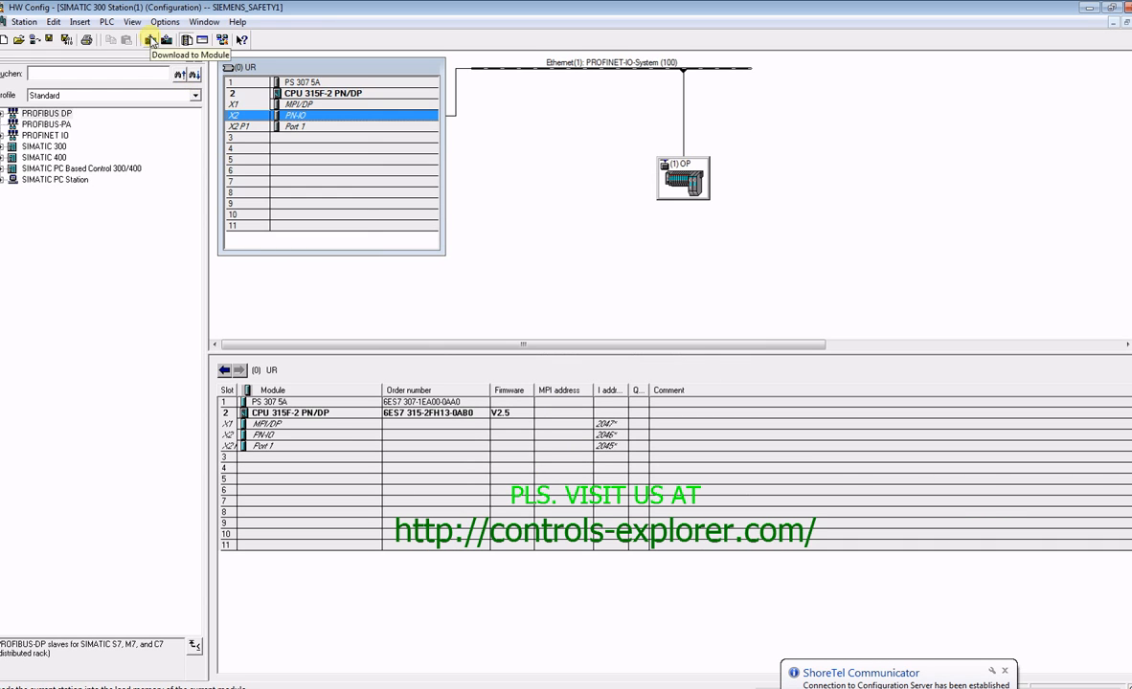
Step: Download the configuration to CPU 315F-2 PN/DP at 192.168.1.100, agreeing to stop the CPU
{"action": "left_click", "coordinate": [149, 39]}
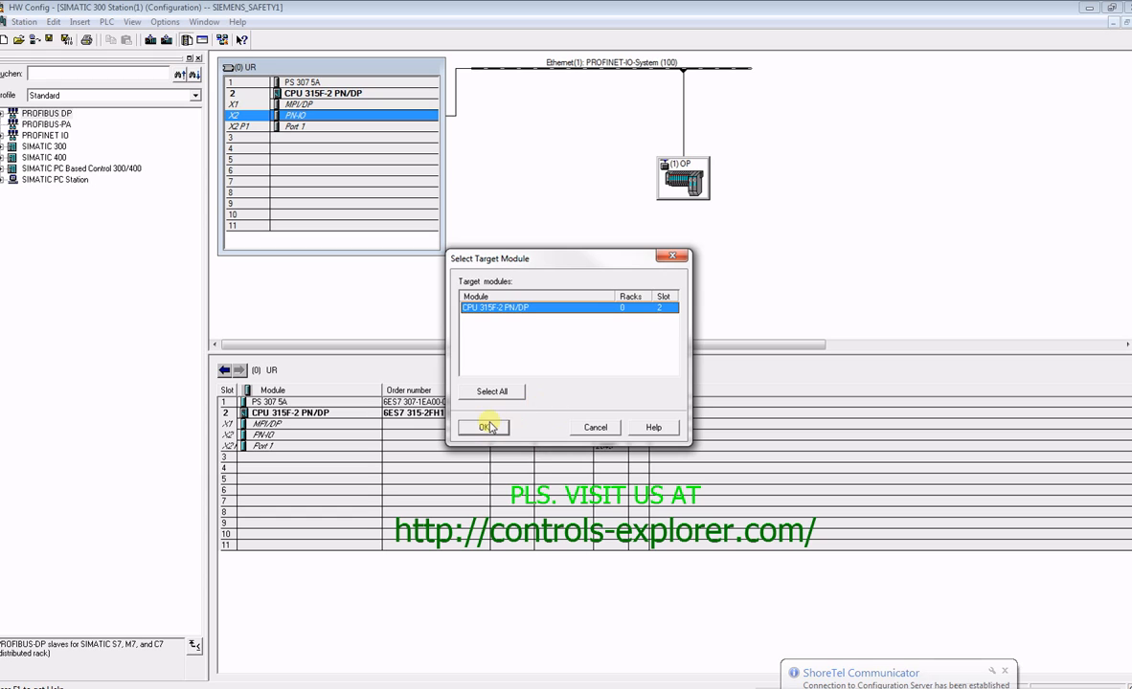
{"action": "left_click", "coordinate": [485, 427]}
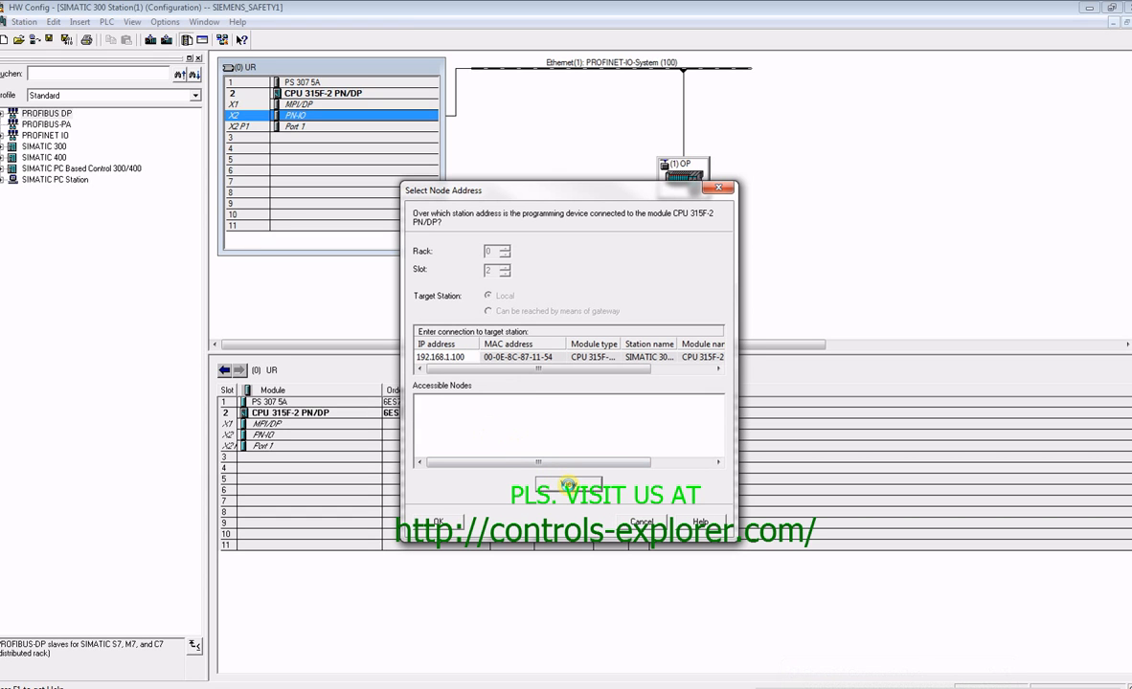
{"action": "left_click", "coordinate": [570, 484]}
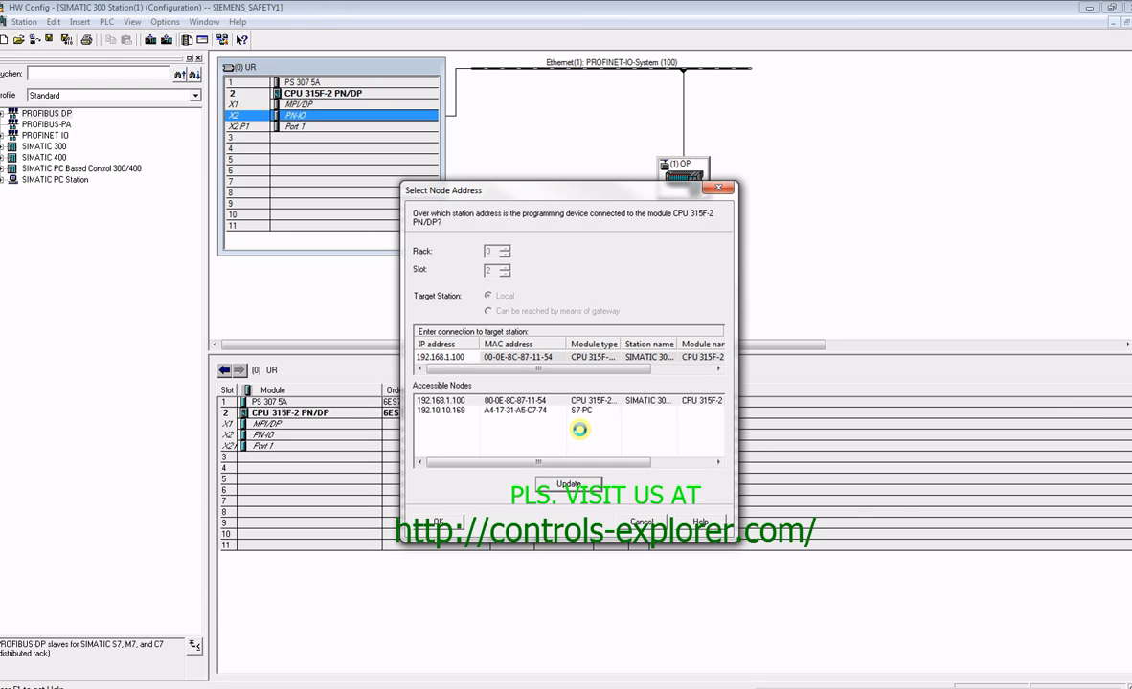
{"action": "left_click", "coordinate": [555, 398]}
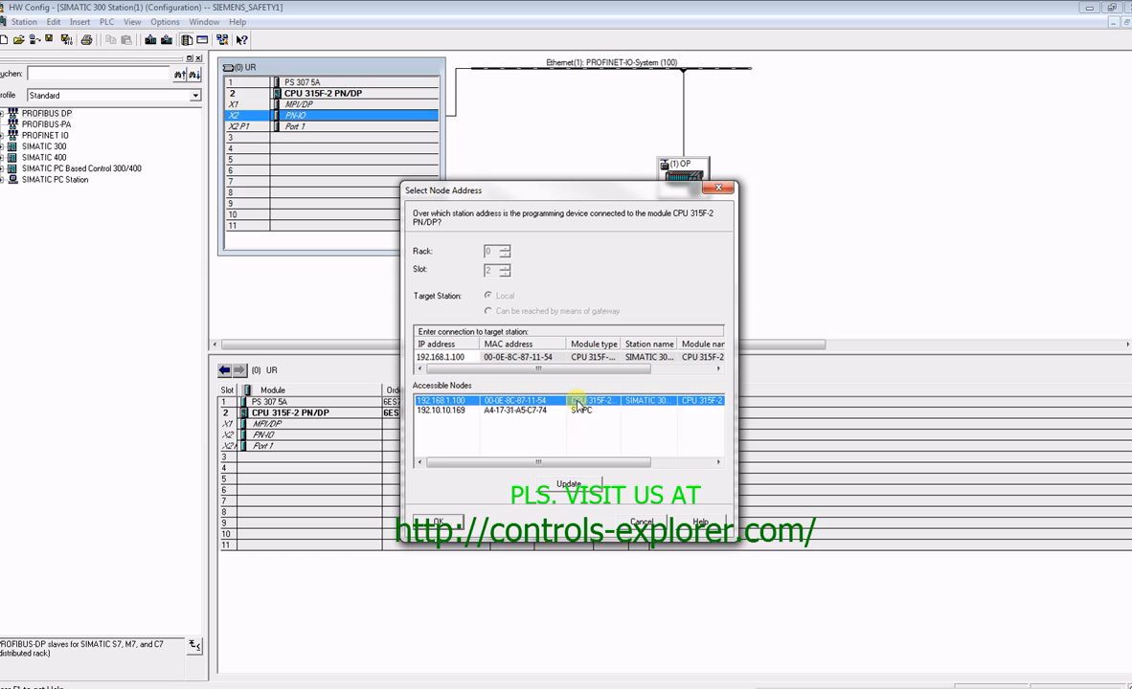
{"action": "left_click", "coordinate": [444, 519]}
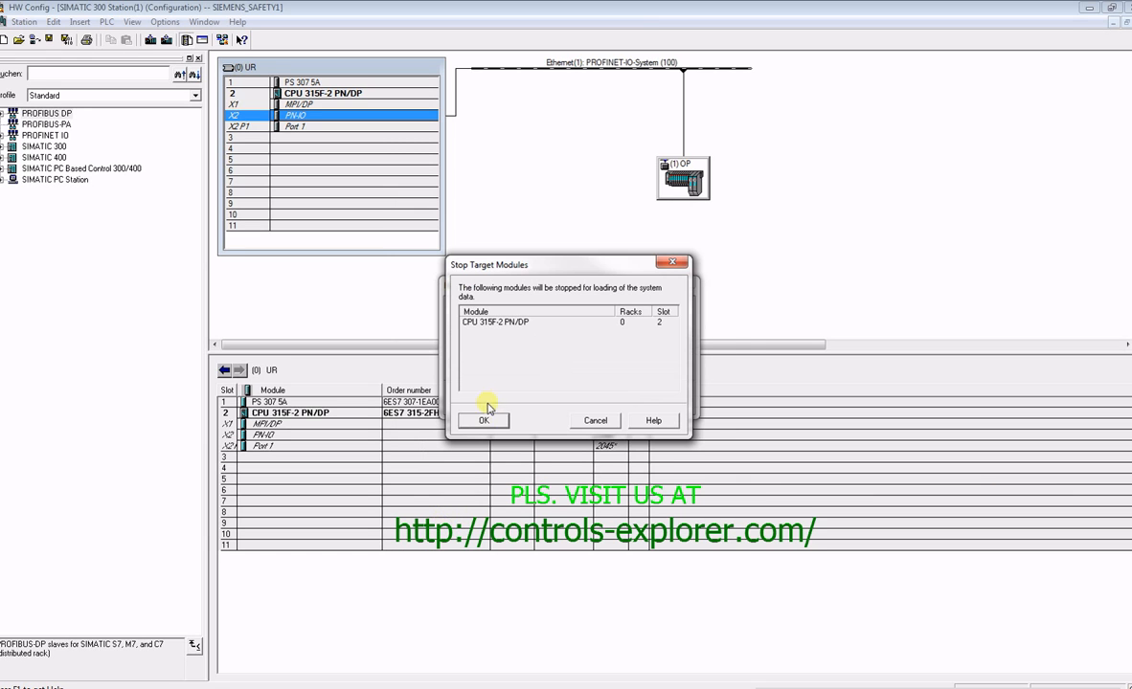
{"action": "left_click", "coordinate": [485, 420]}
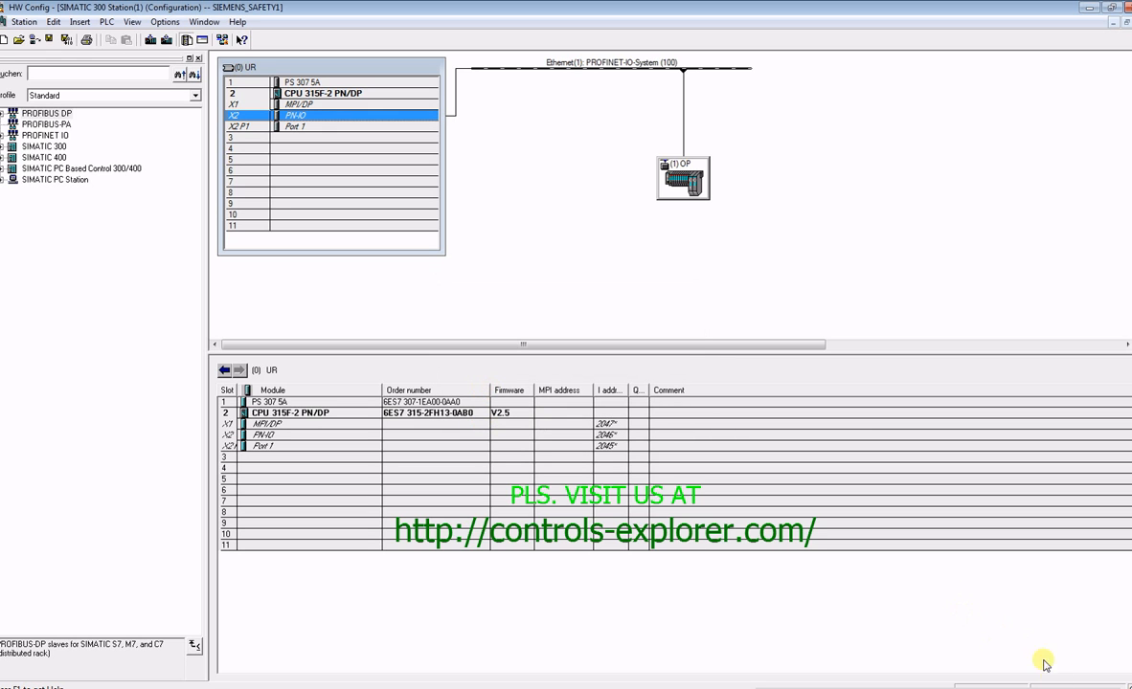
{"action": "mouse_move", "coordinate": [802, 629]}
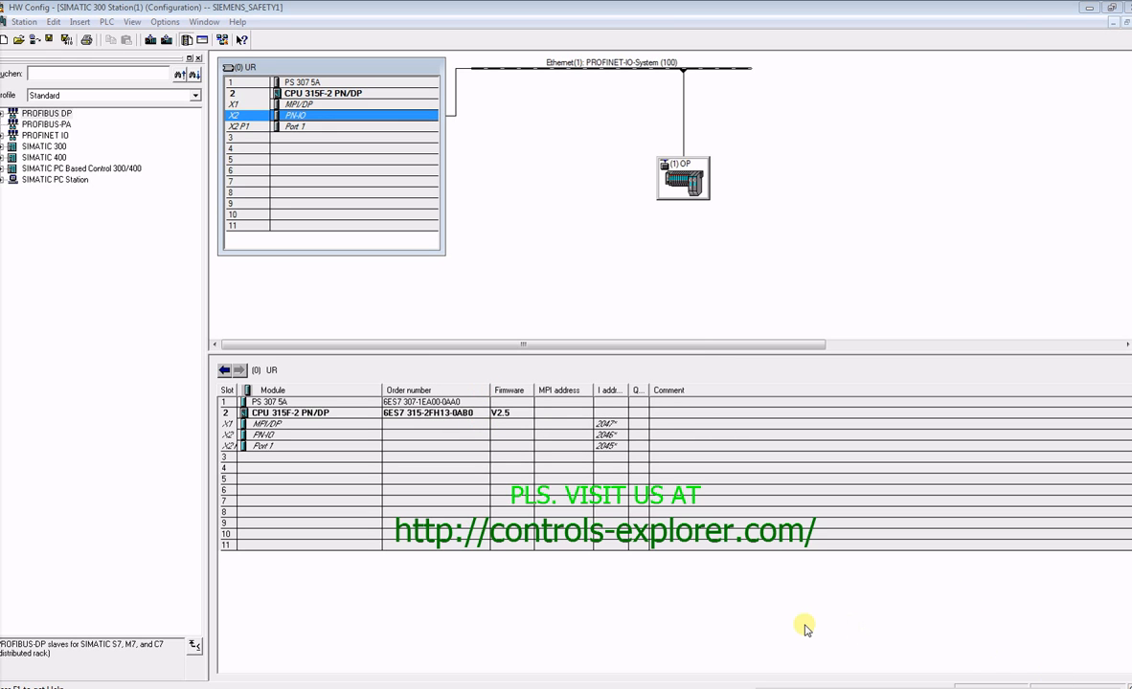
Step: Close SIMATIC 300 Station(1) in HW Config, saving its changes
{"action": "left_click", "coordinate": [23, 23]}
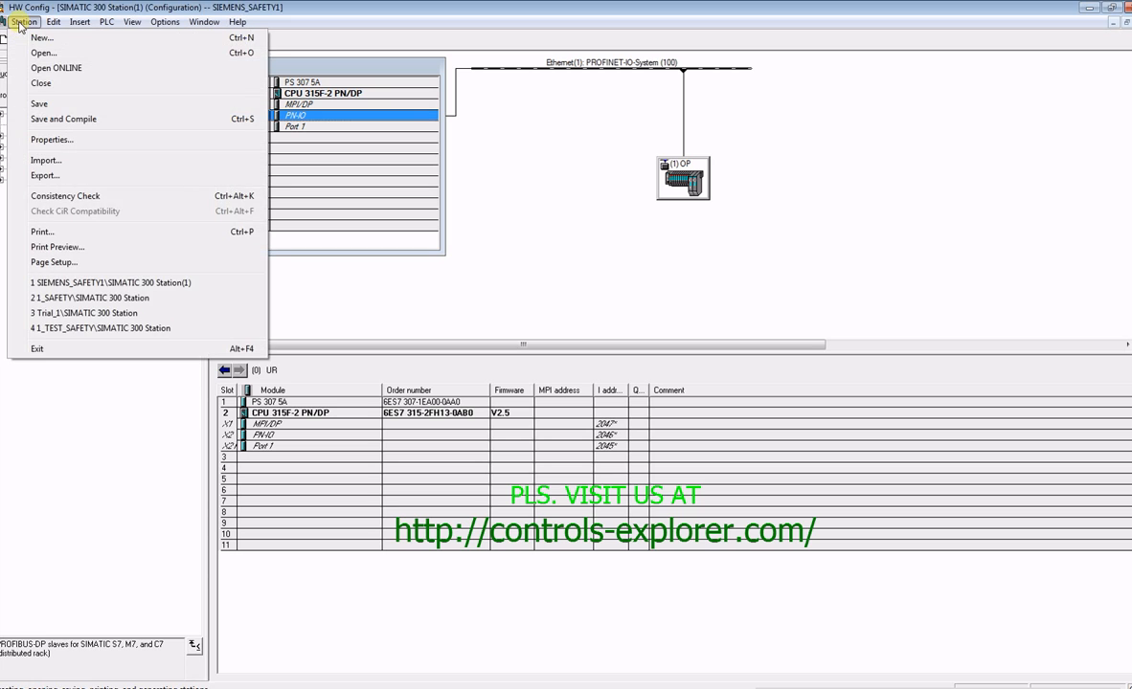
{"action": "left_click", "coordinate": [40, 85]}
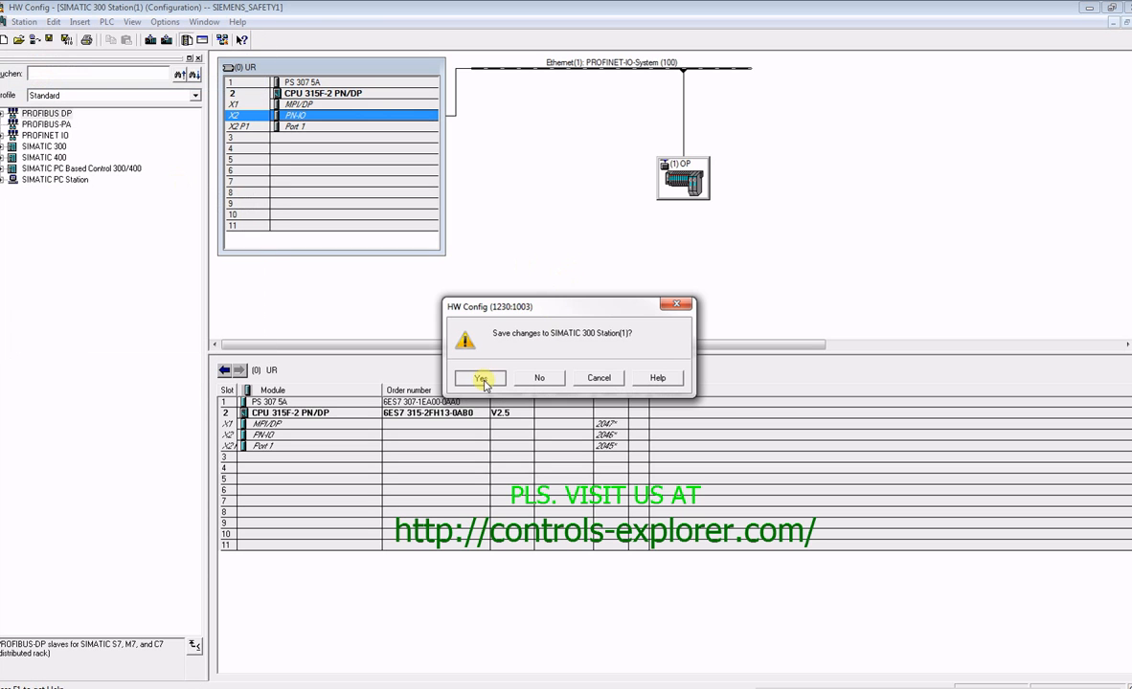
{"action": "left_click", "coordinate": [478, 378]}
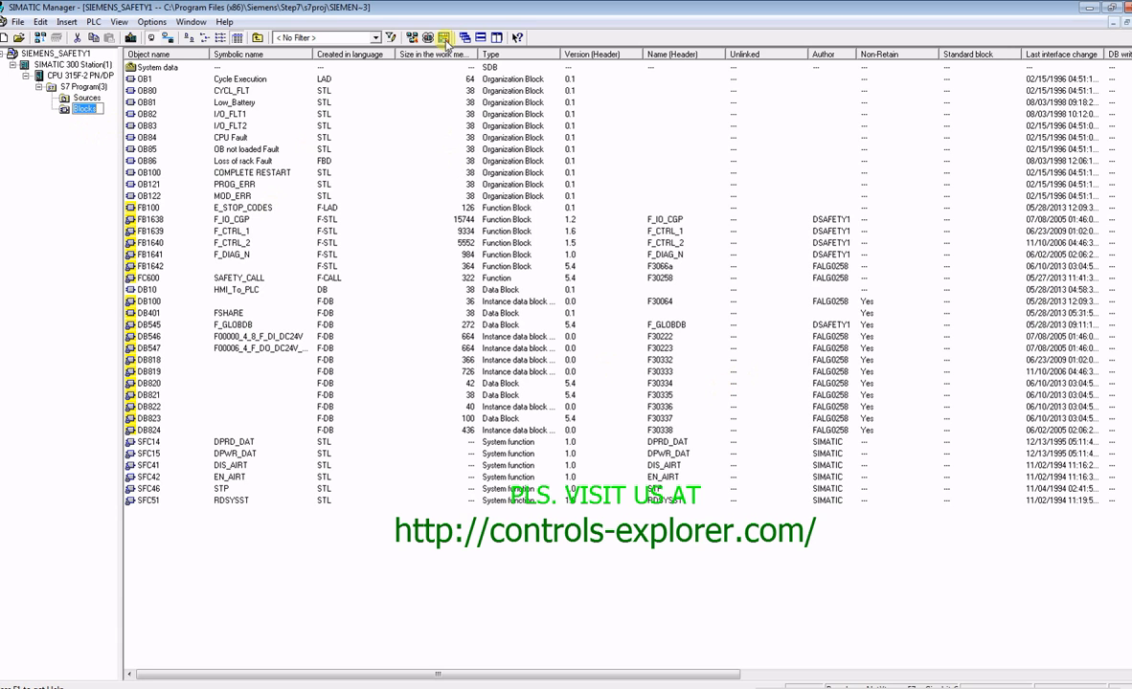
Step: Download the safety program with standard blocks, continuing past OB81 and OB84 copy errors
{"action": "left_click", "coordinate": [450, 37]}
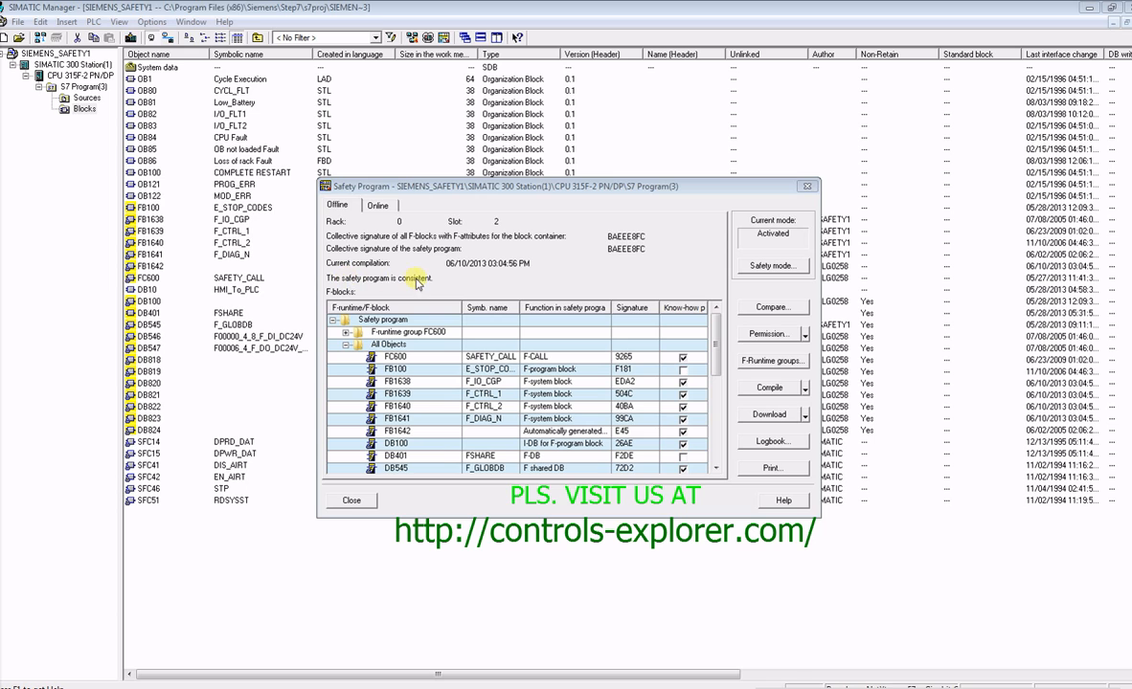
{"action": "left_click", "coordinate": [770, 414]}
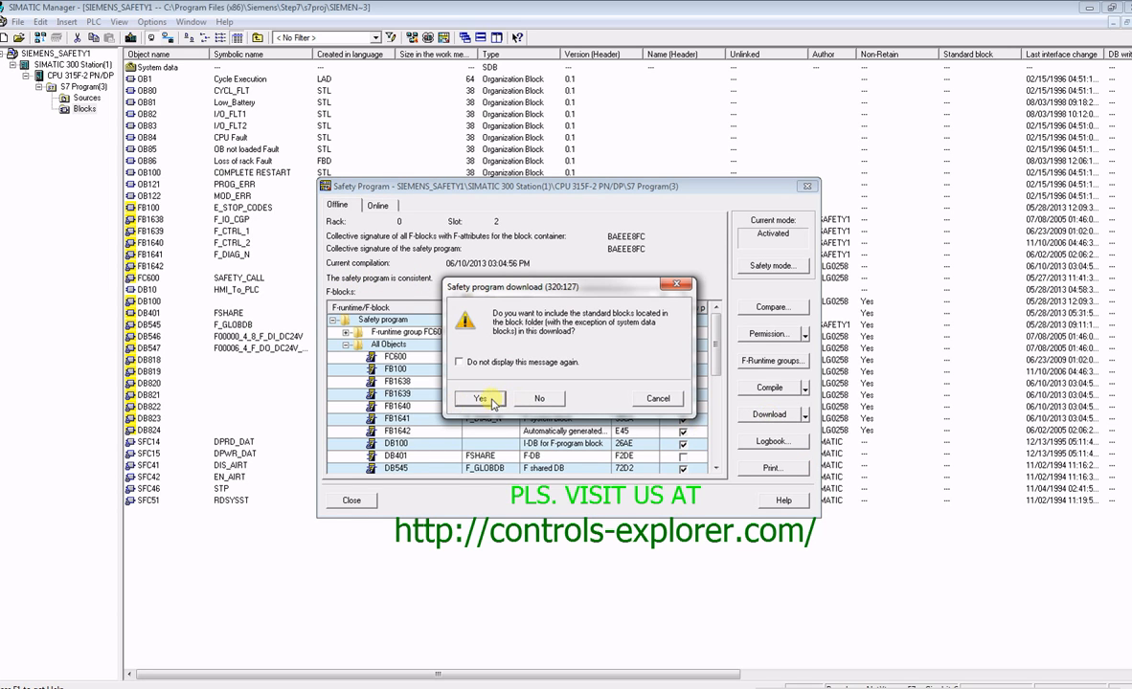
{"action": "left_click", "coordinate": [479, 398]}
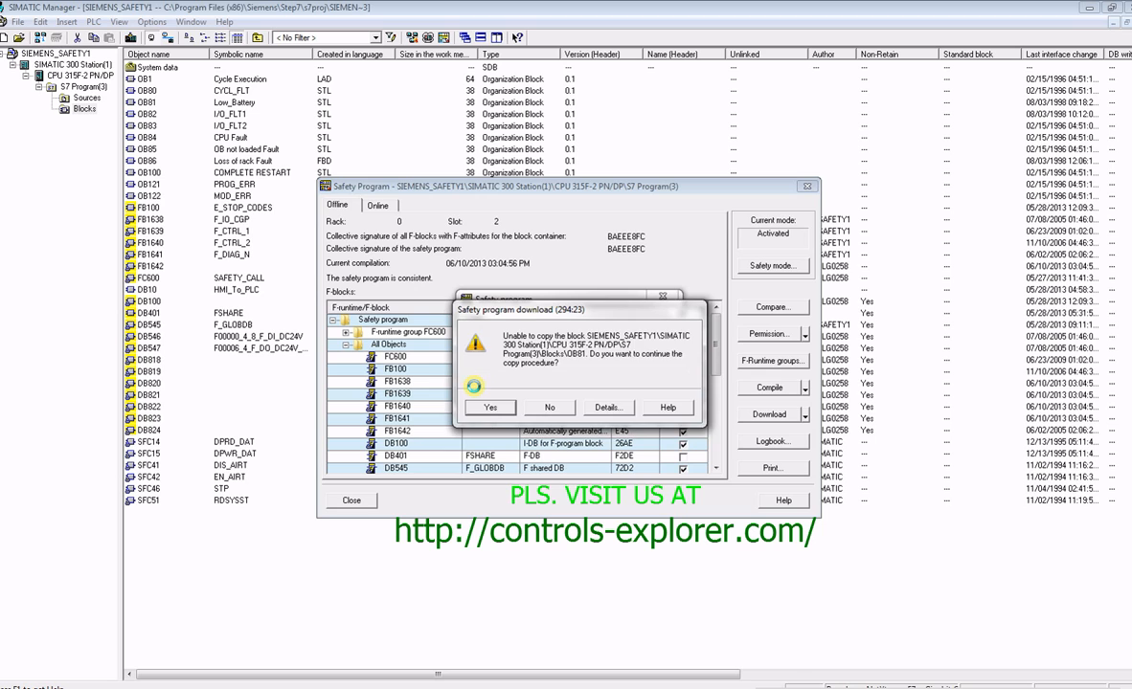
{"action": "left_click", "coordinate": [490, 408]}
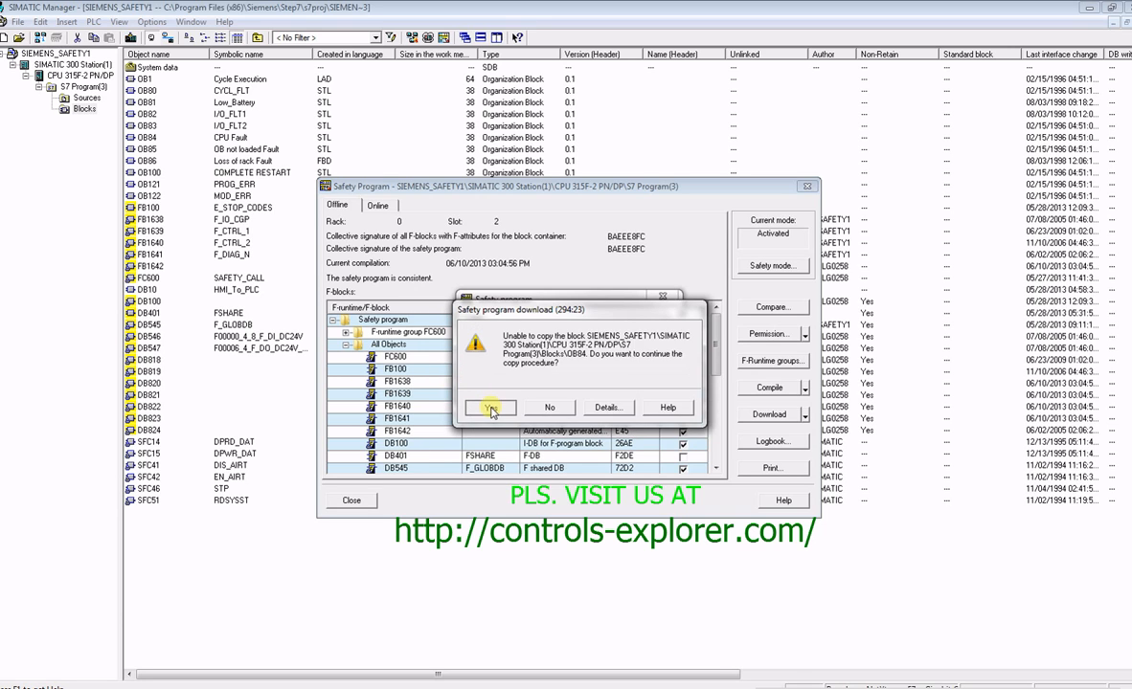
{"action": "left_click", "coordinate": [489, 407]}
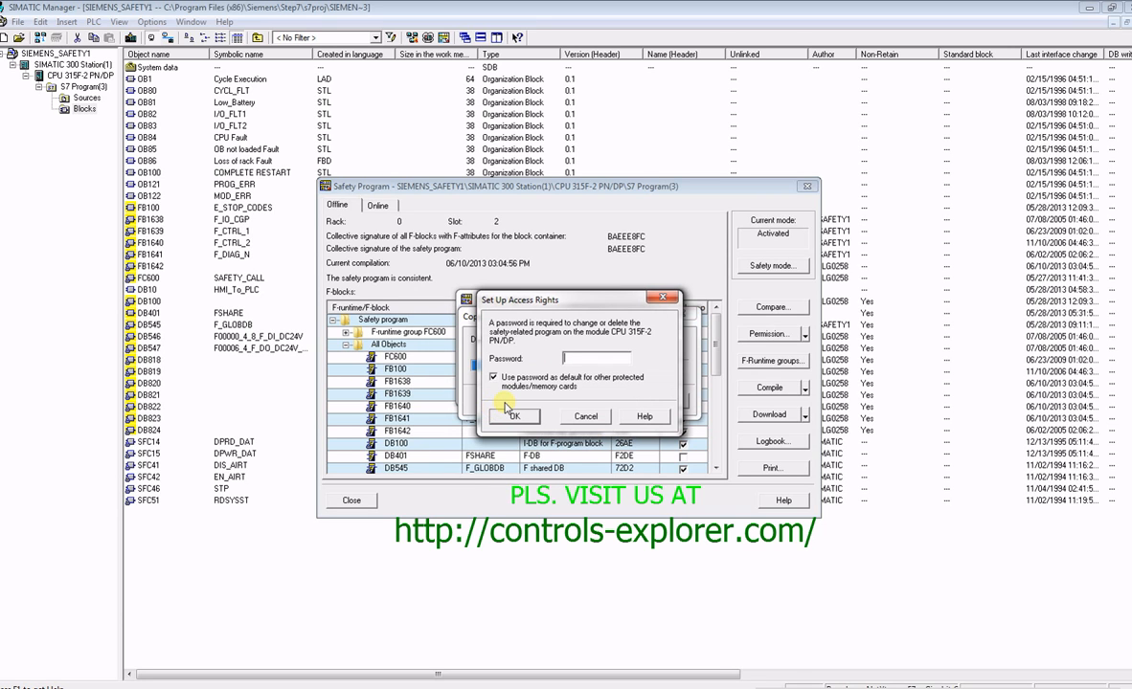
Step: Enter the safety program password, start the F-CPU, and close the dialog
{"action": "type", "text": "****"}
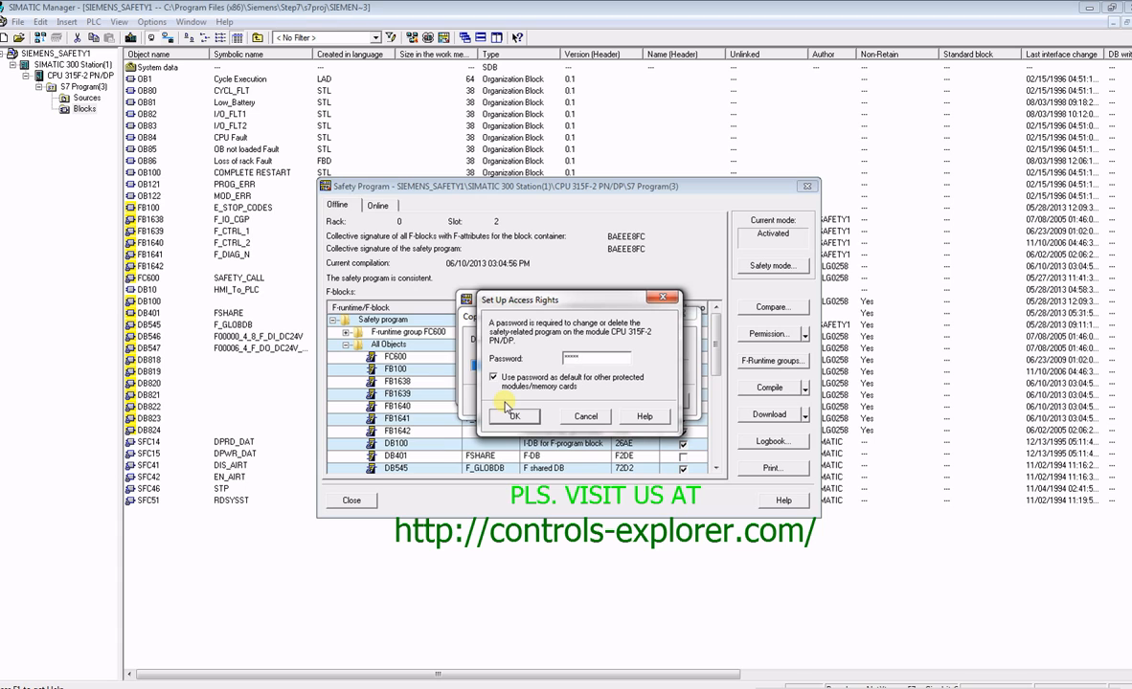
{"action": "left_click", "coordinate": [517, 416]}
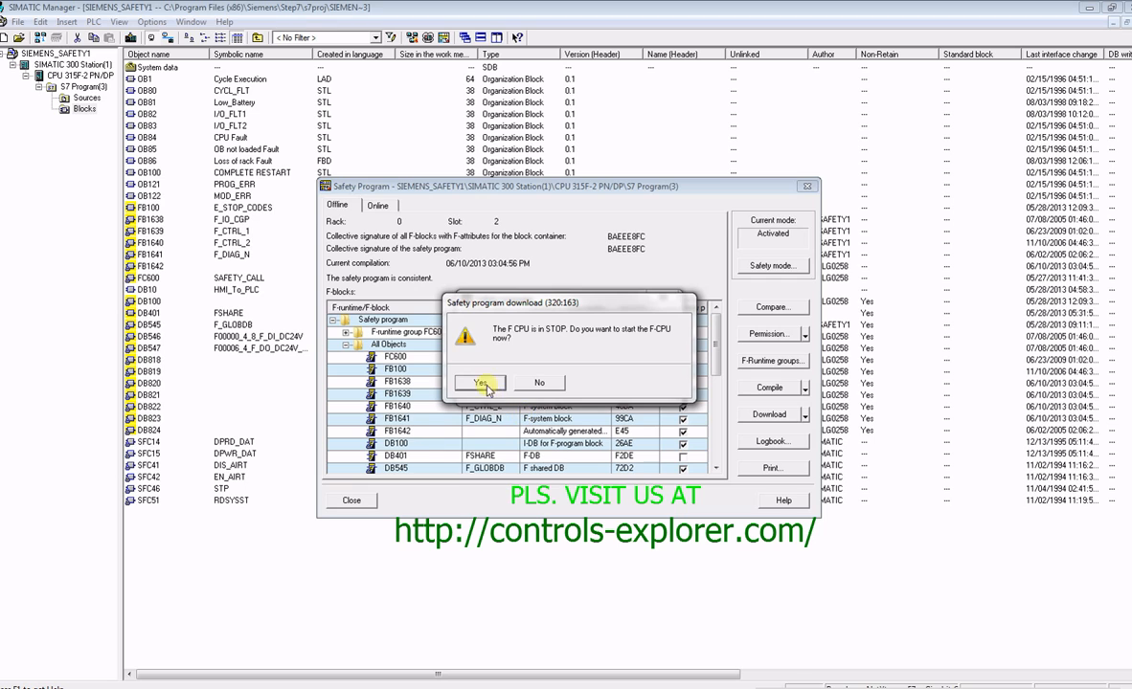
{"action": "left_click", "coordinate": [481, 384]}
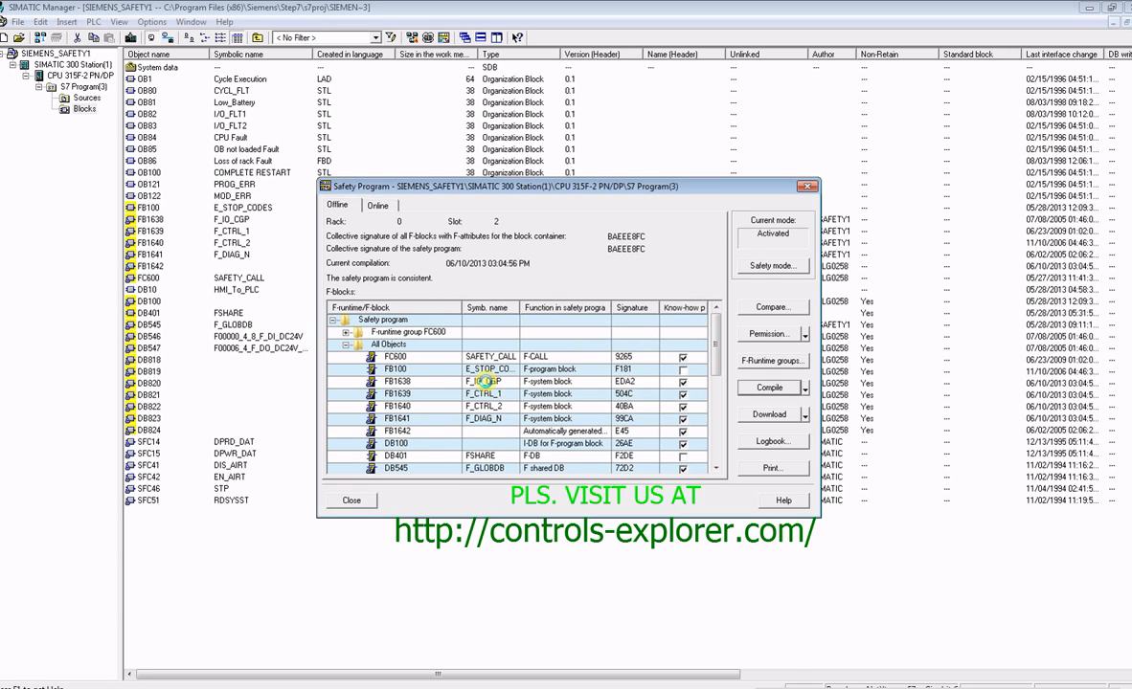
{"action": "mouse_move", "coordinate": [806, 240]}
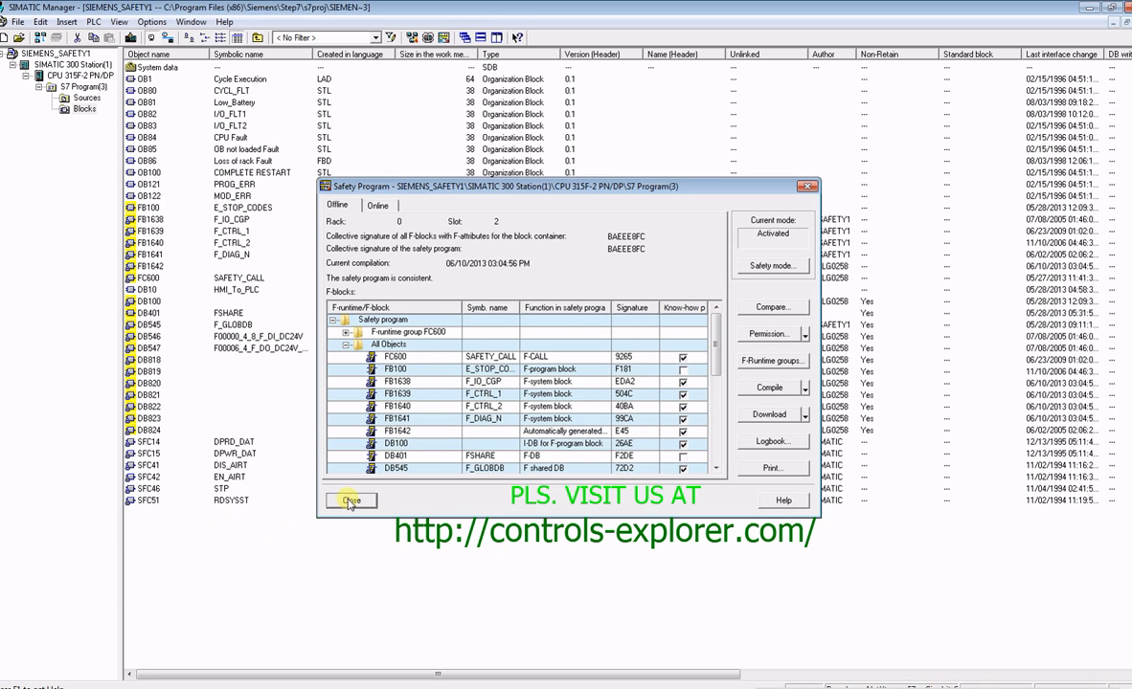
{"action": "left_click", "coordinate": [353, 500]}
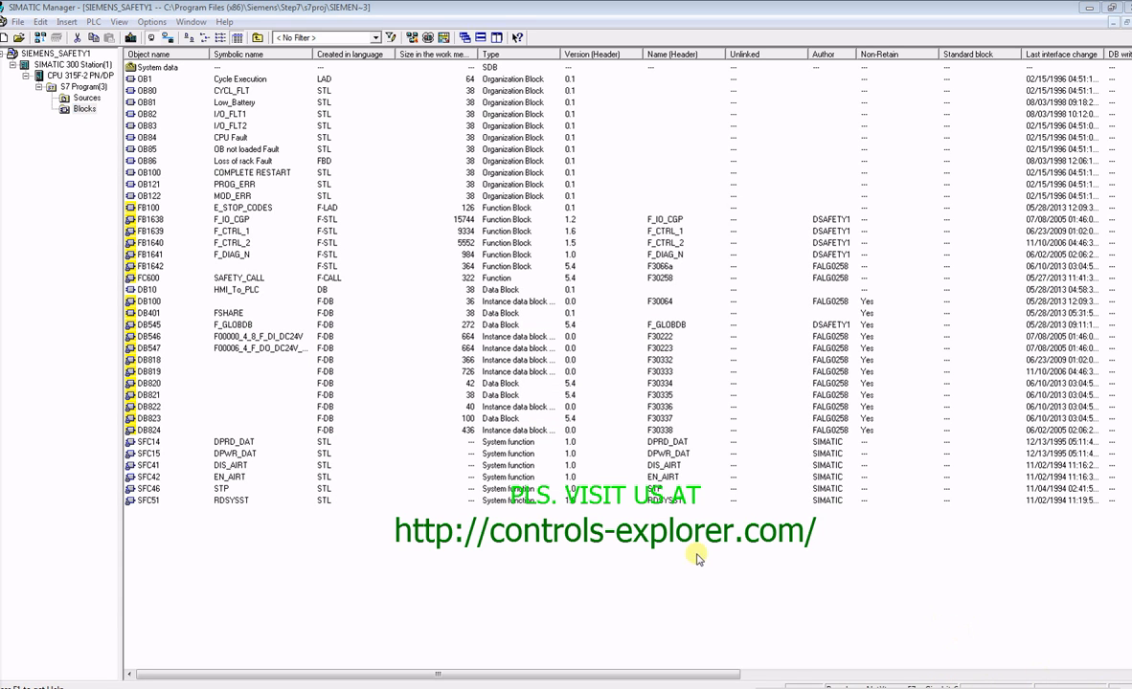
Step: Monitor OB1's ladder networks online, then stop monitoring and close the editor
{"action": "left_click", "coordinate": [153, 79]}
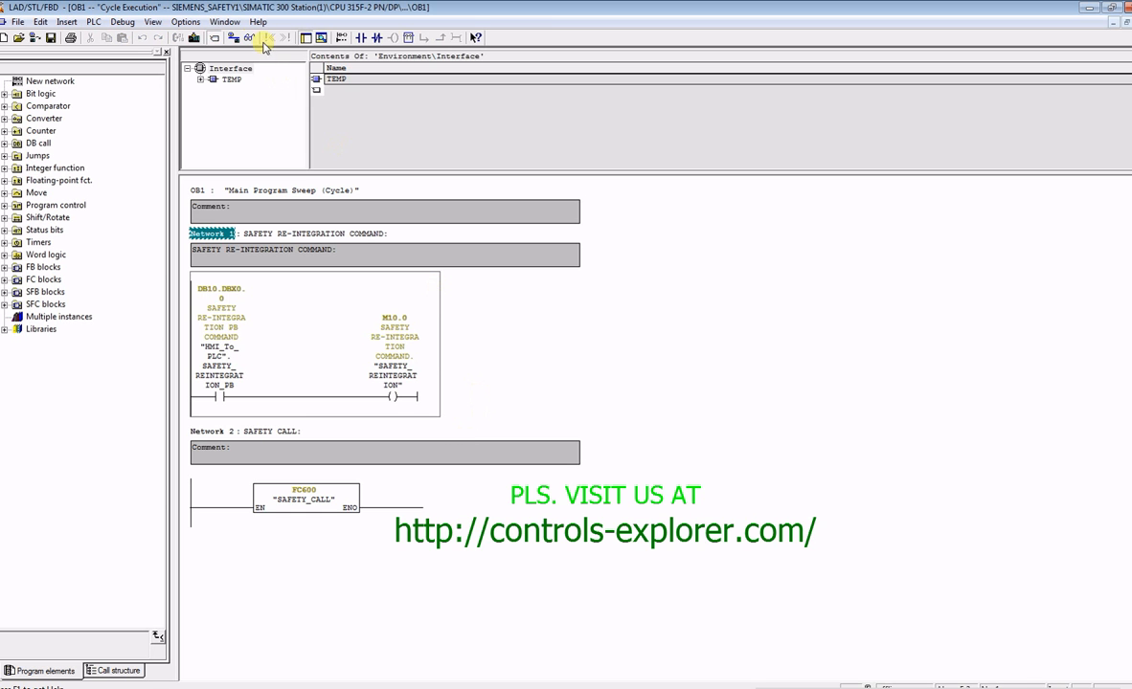
{"action": "left_click", "coordinate": [269, 39]}
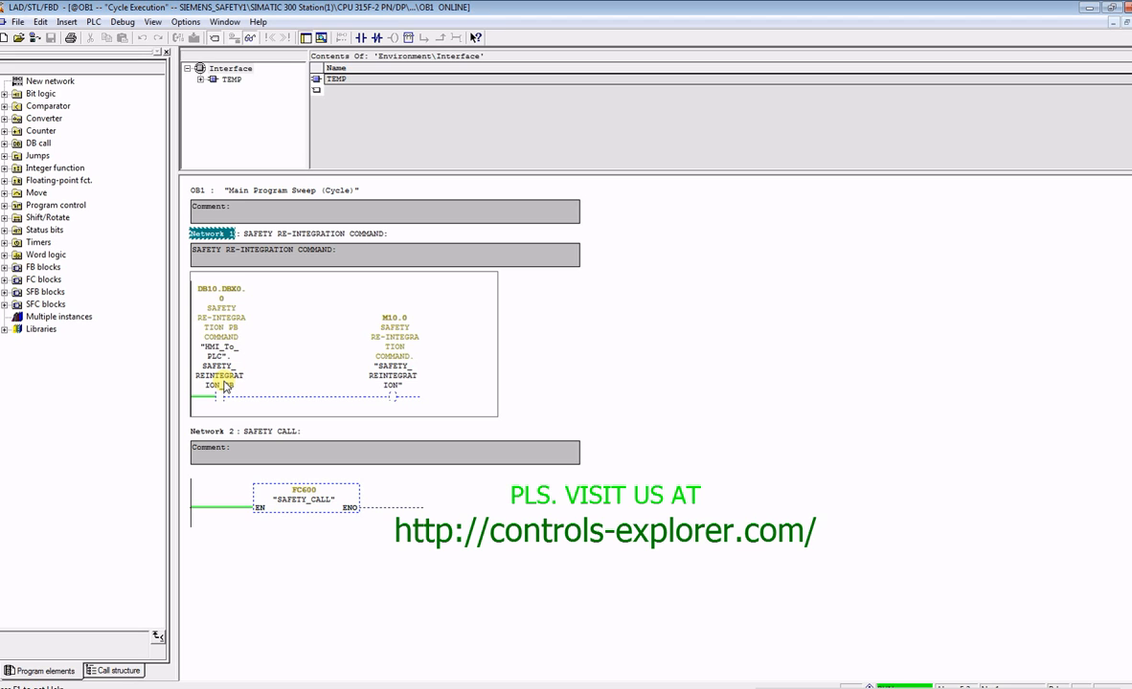
{"action": "right_click", "coordinate": [221, 378]}
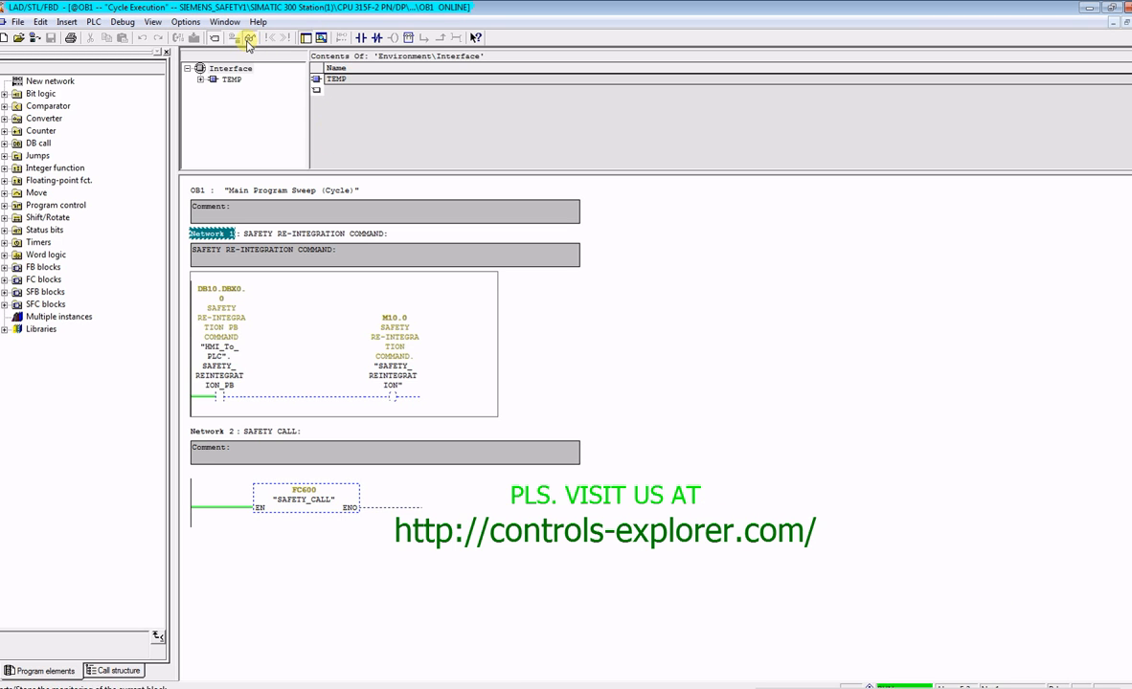
{"action": "left_click", "coordinate": [13, 21]}
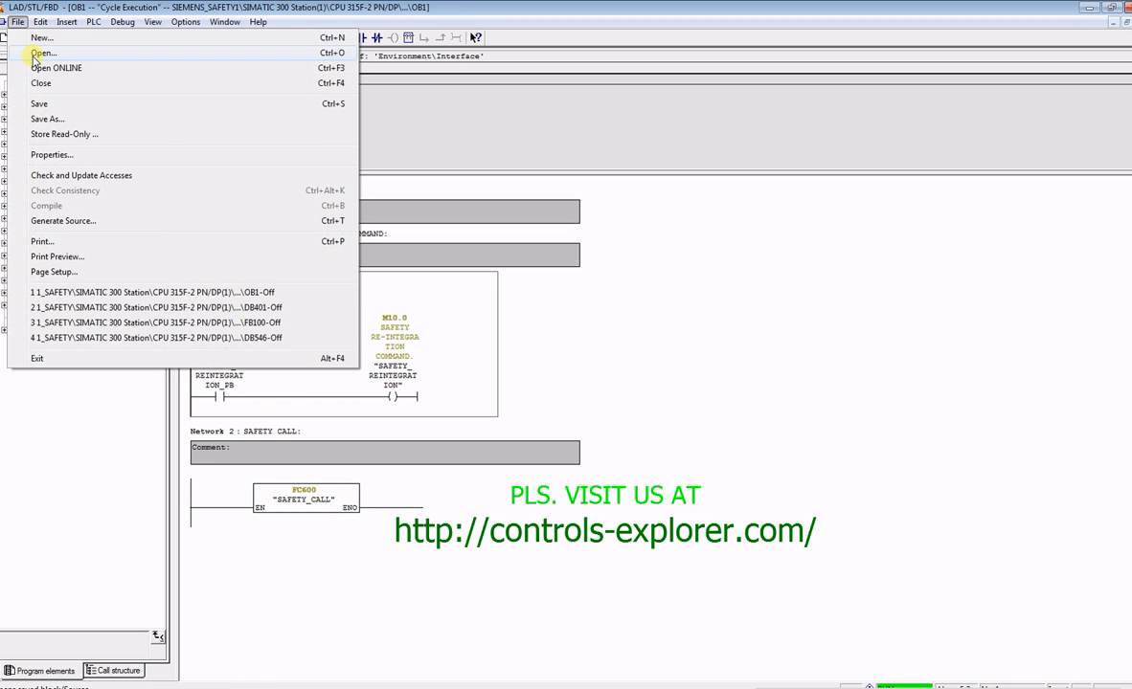
{"action": "left_click", "coordinate": [46, 84]}
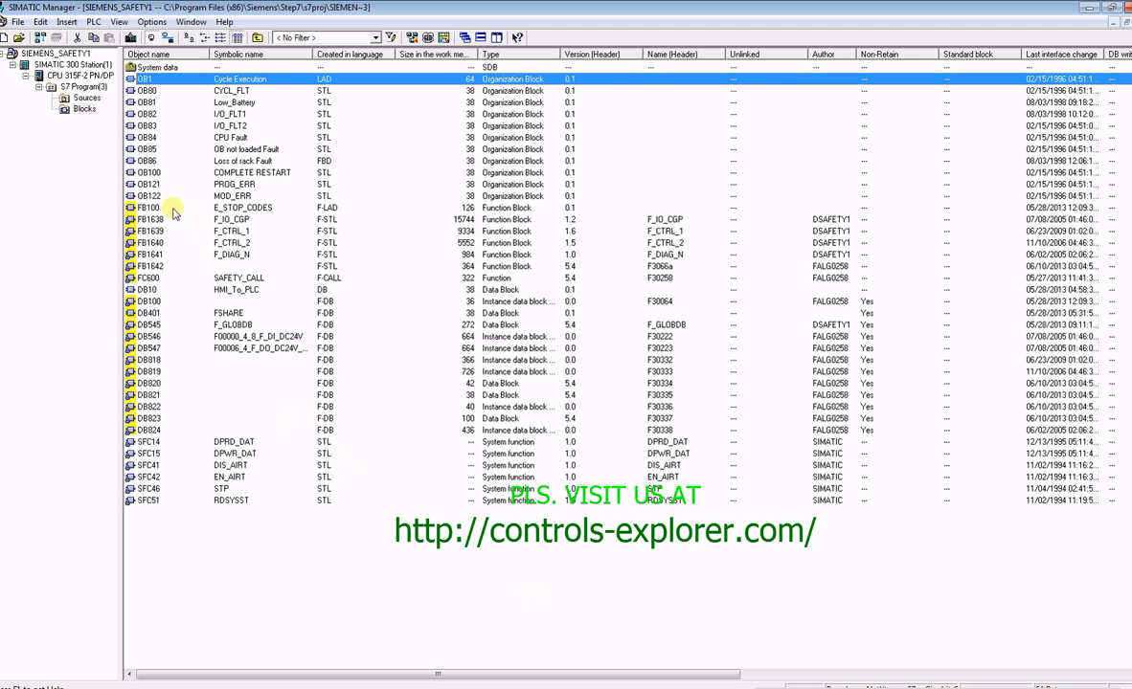
Step: Open FB100 E_STOP_CODES online and scroll through its monitored Networks 1 to 5
{"action": "double_click", "coordinate": [146, 208]}
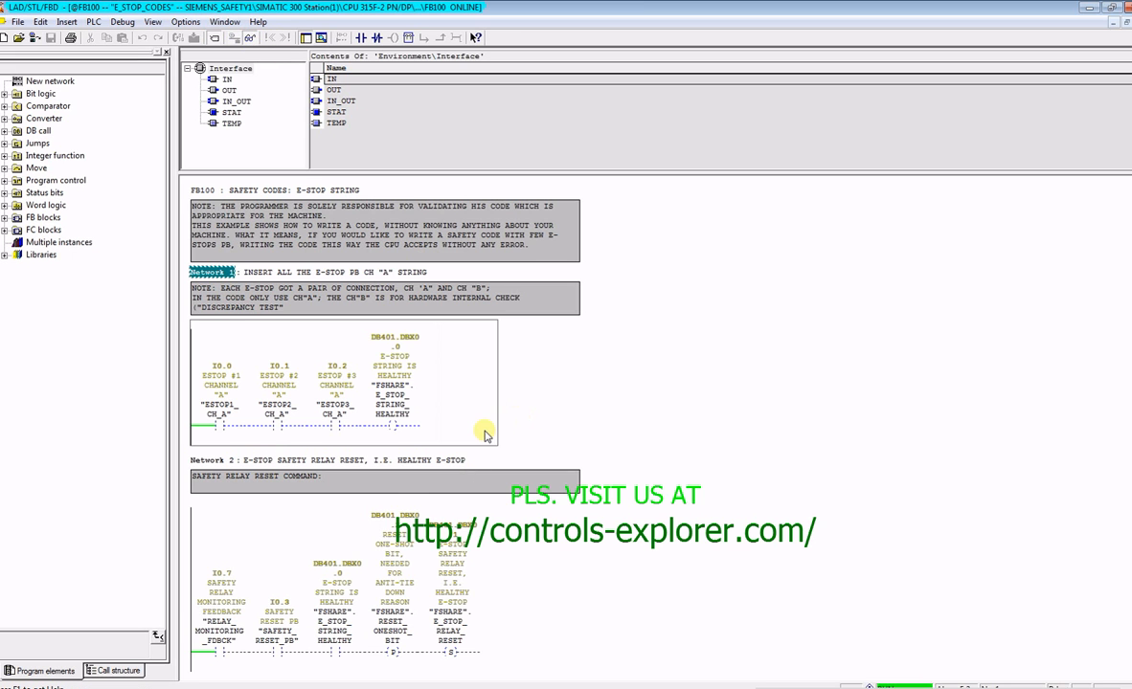
{"action": "scroll", "scroll_direction": "down", "scroll_amount": 3}
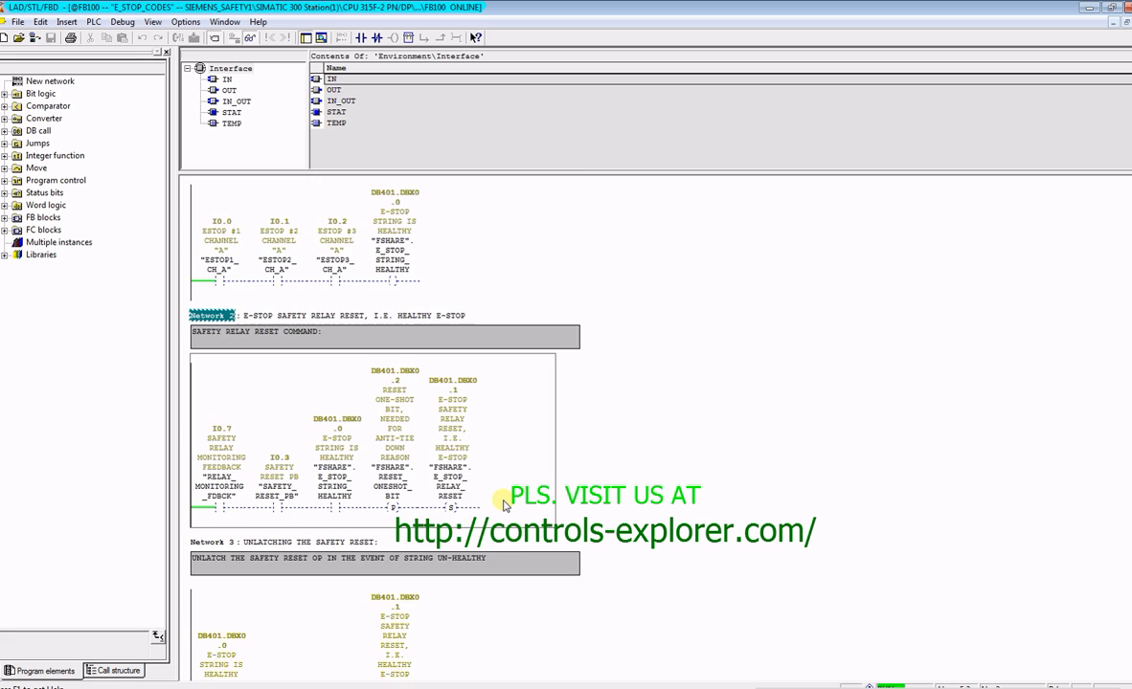
{"action": "scroll", "scroll_direction": "down", "scroll_amount": 3}
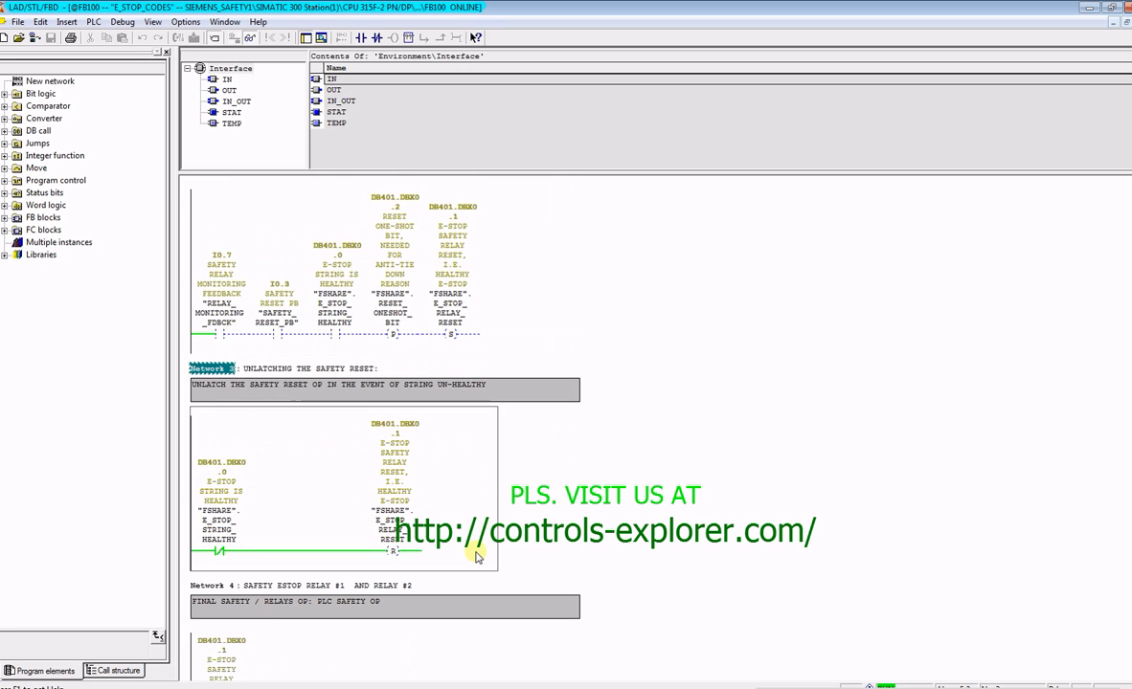
{"action": "scroll", "scroll_direction": "down", "scroll_amount": 3}
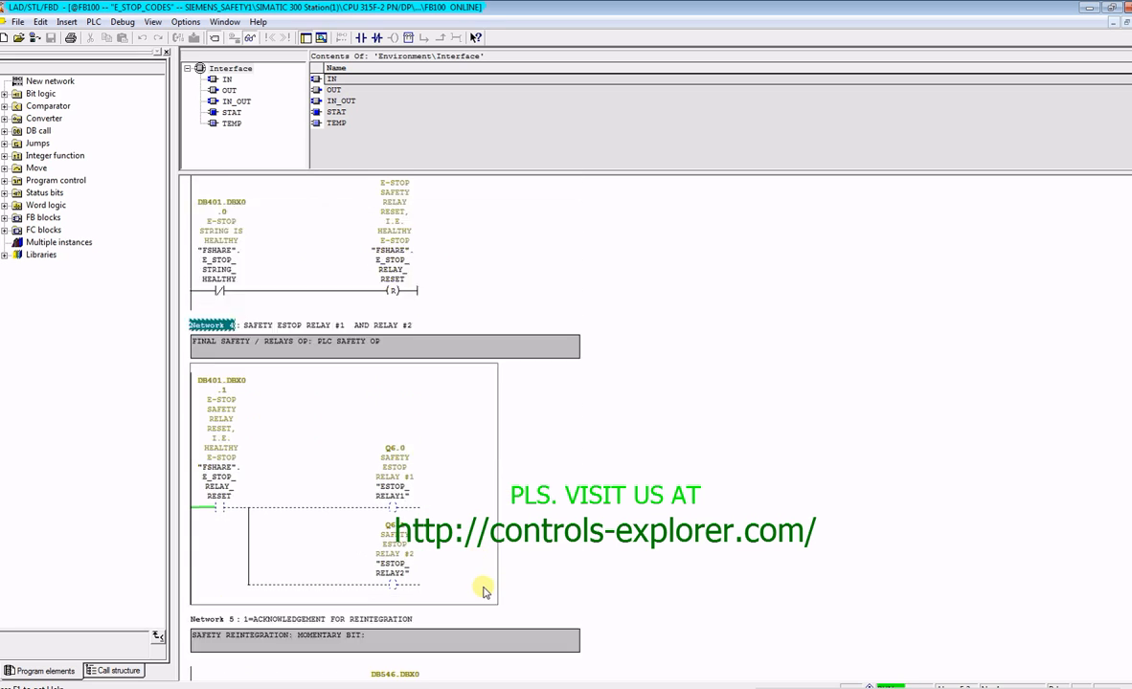
{"action": "scroll", "scroll_direction": "down", "scroll_amount": 3}
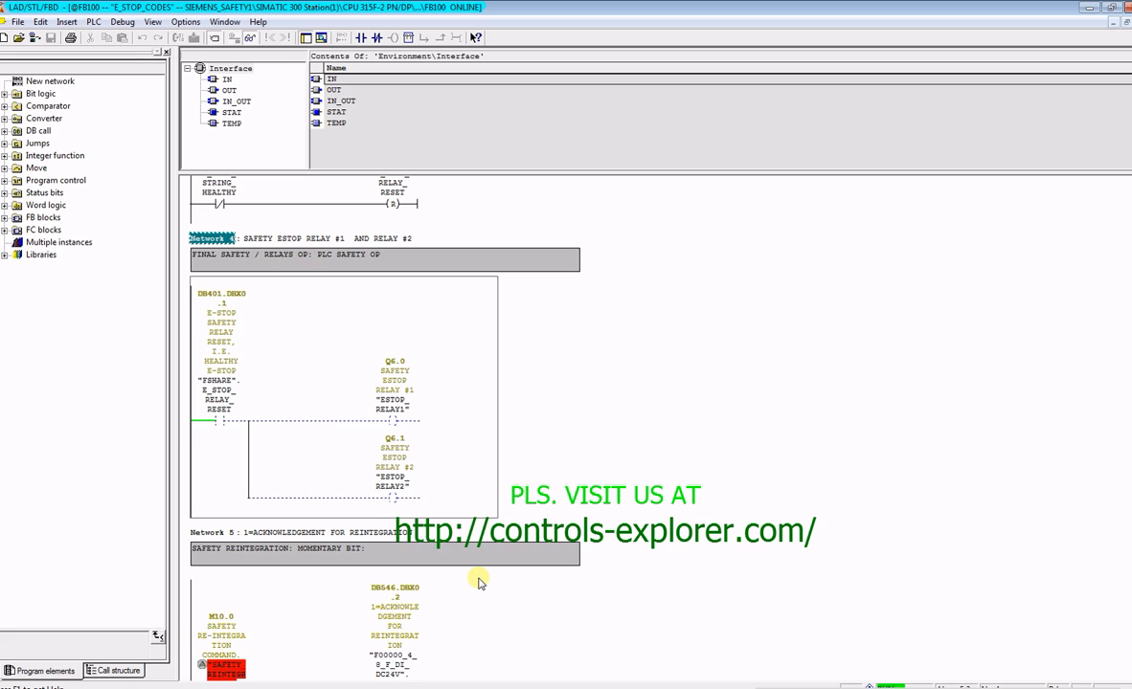
{"action": "scroll", "scroll_direction": "down", "scroll_amount": 3}
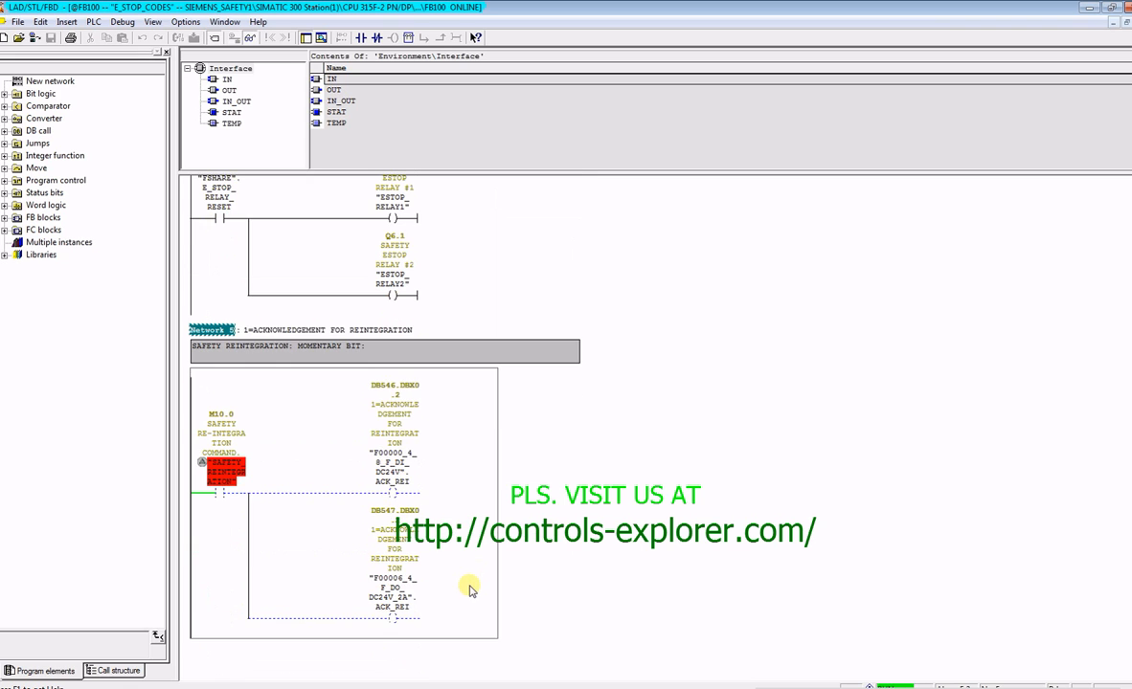
{"action": "scroll", "scroll_direction": "down", "scroll_amount": 3}
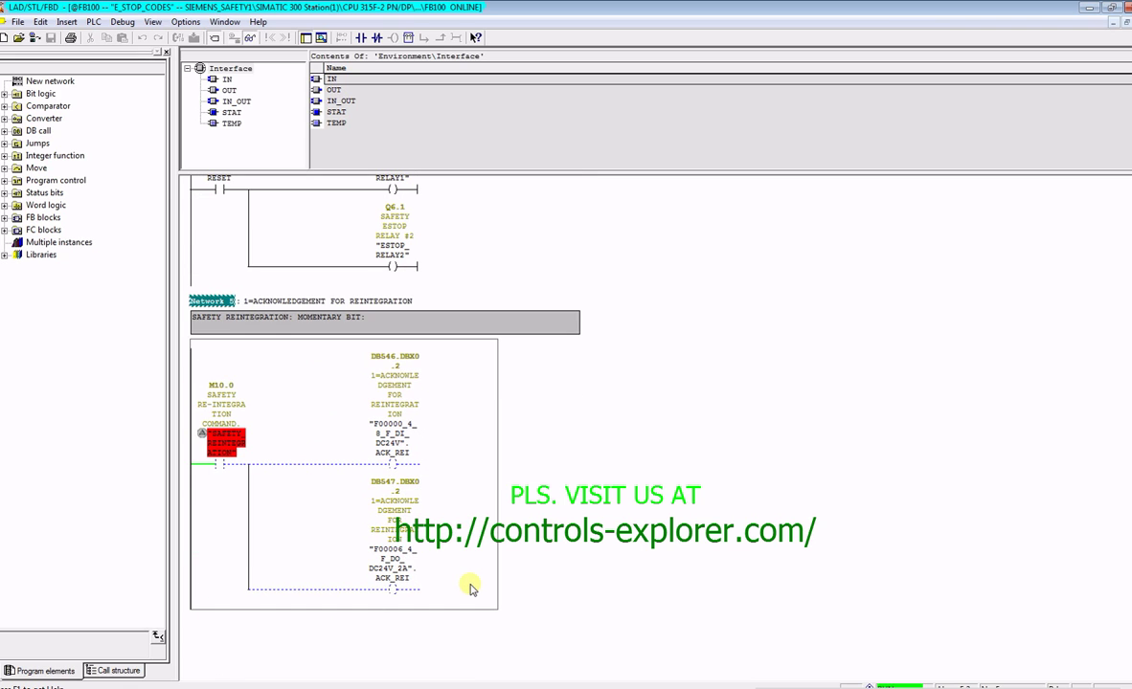